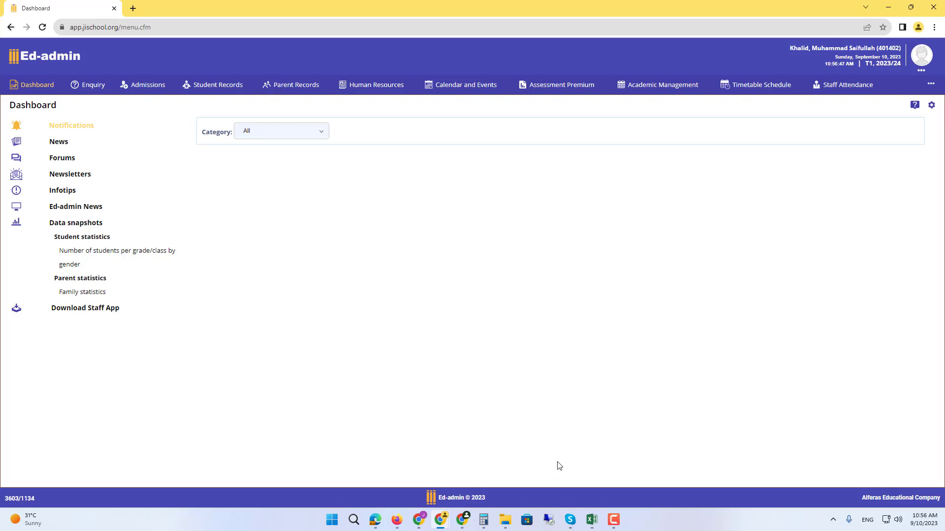
Load the unassigned student's details from Student Records and scroll to the Grade and Class fields.
{"action": "left_click", "coordinate": [217, 85]}
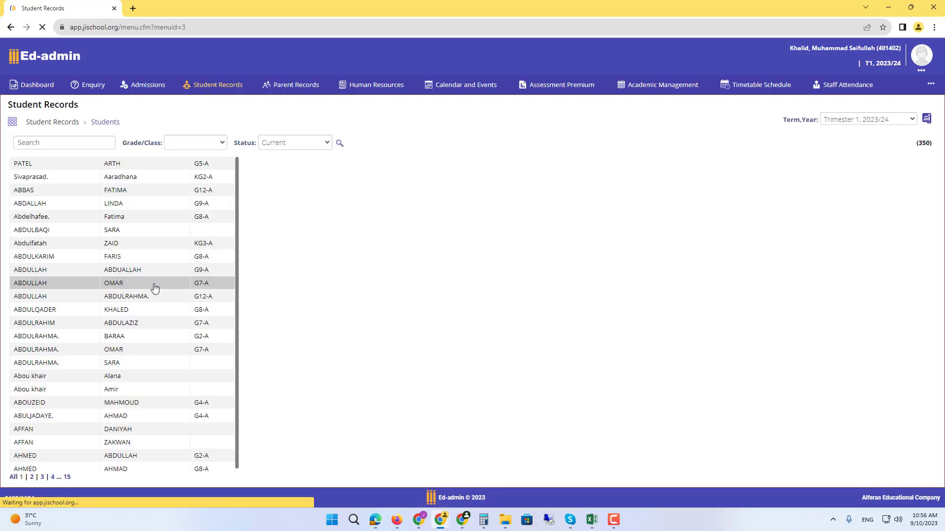
{"action": "left_click", "coordinate": [120, 230]}
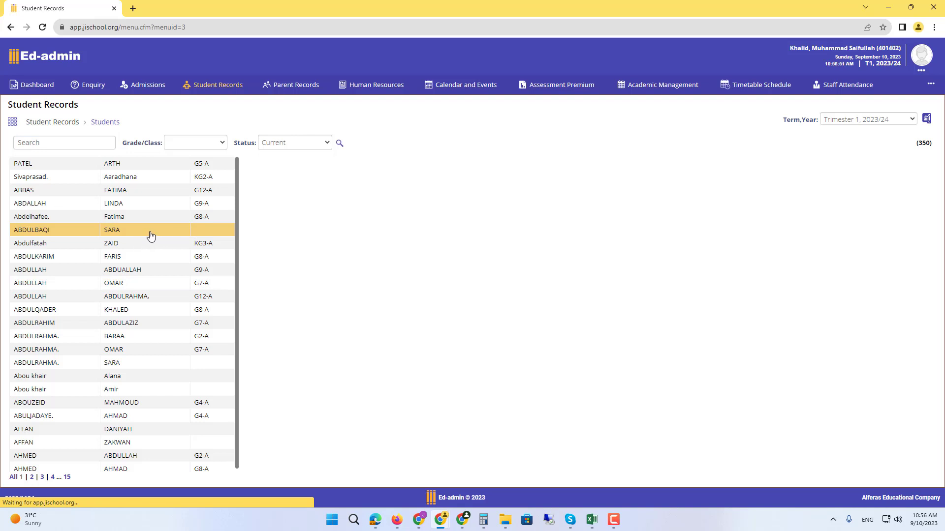
{"action": "left_click", "coordinate": [112, 230]}
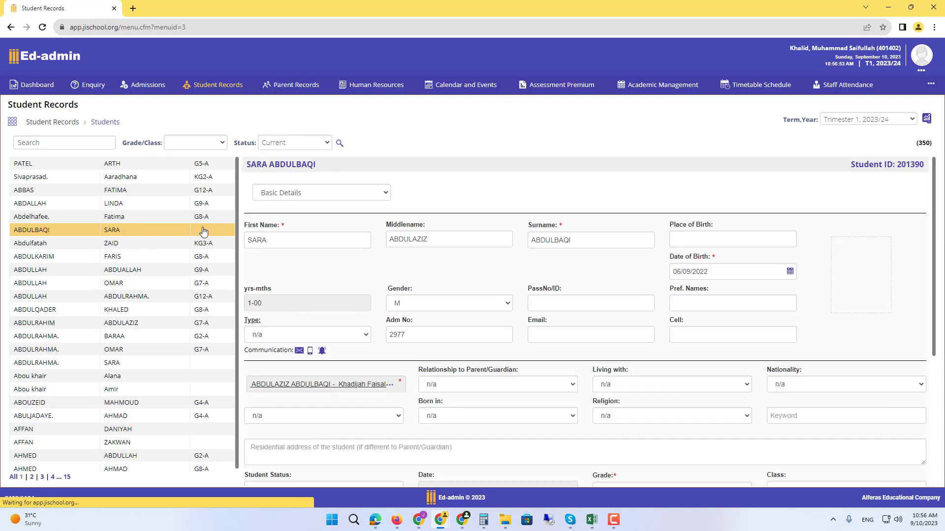
{"action": "scroll", "scroll_direction": "down", "scroll_amount": 3}
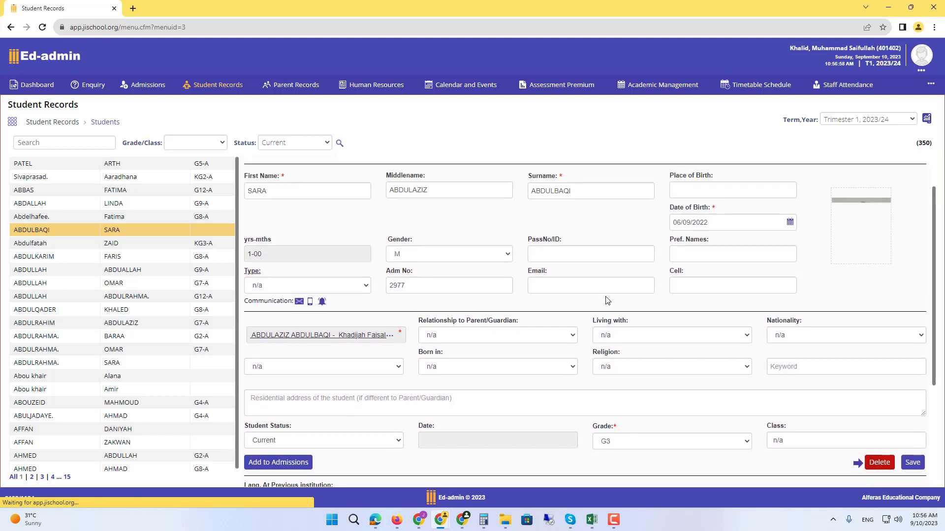
{"action": "scroll", "scroll_direction": "down", "scroll_amount": 3}
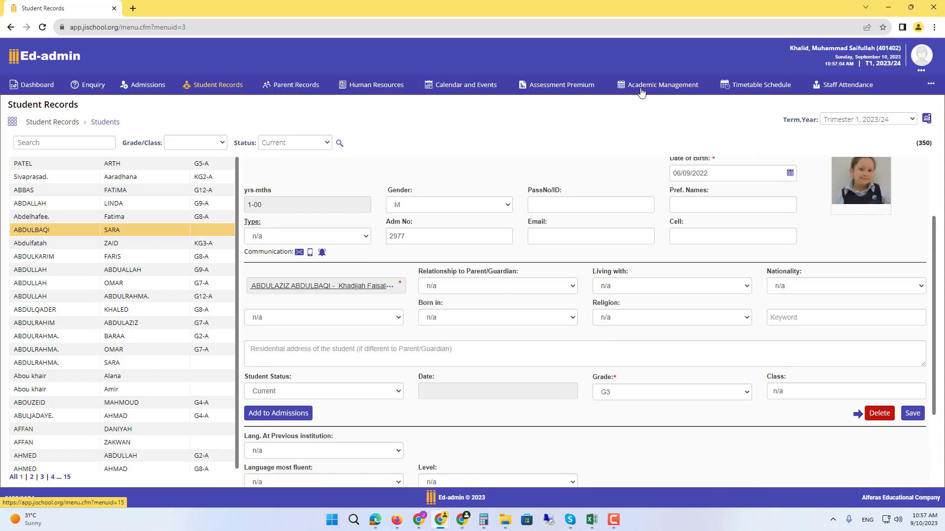
Go to Academic Management and open Student/Class Allocation.
{"action": "left_click", "coordinate": [663, 84]}
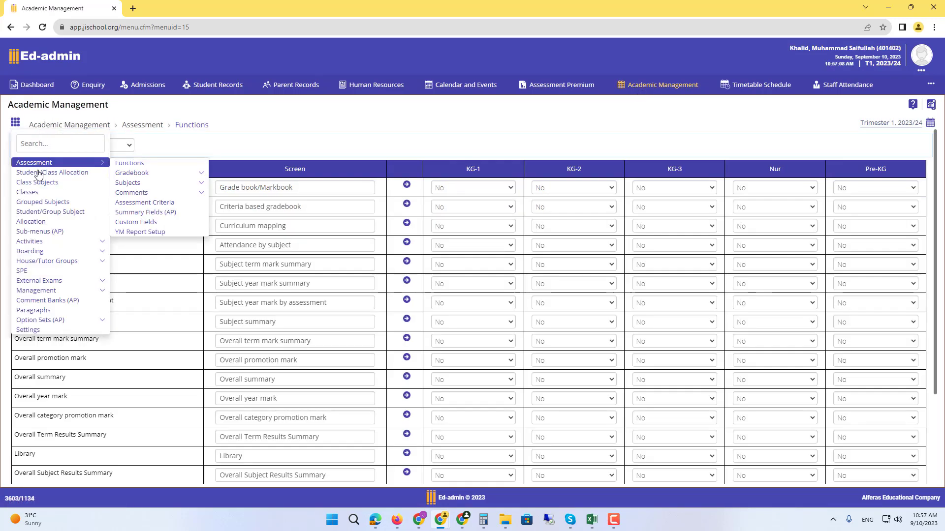
{"action": "mouse_move", "coordinate": [52, 173]}
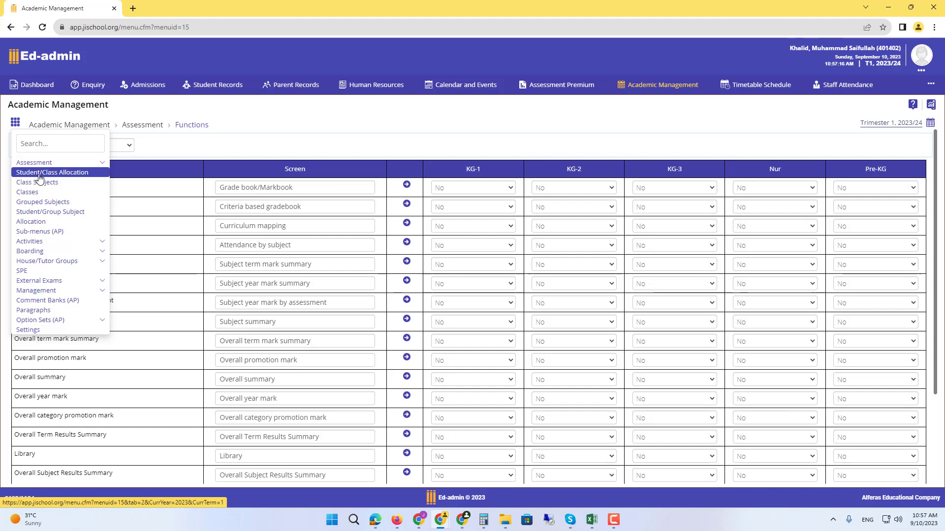
{"action": "left_click", "coordinate": [52, 172]}
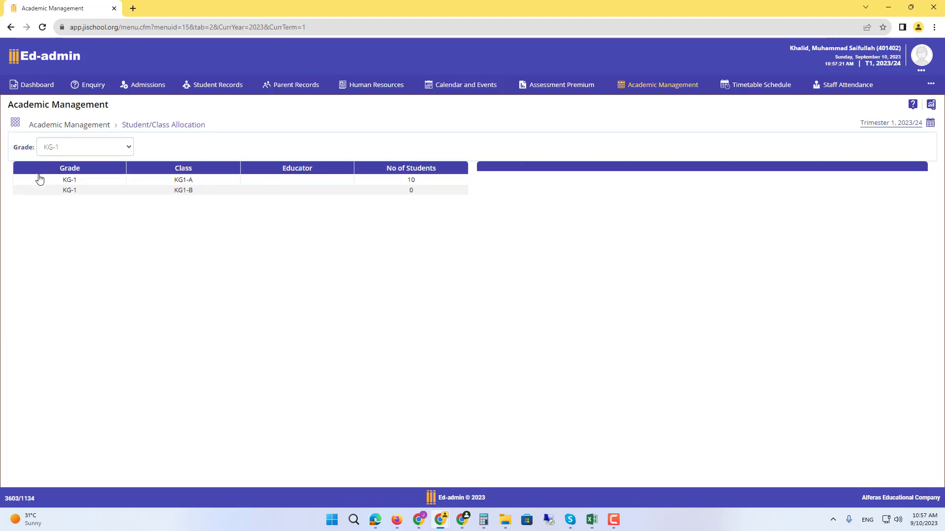
{"action": "mouse_move", "coordinate": [39, 133]}
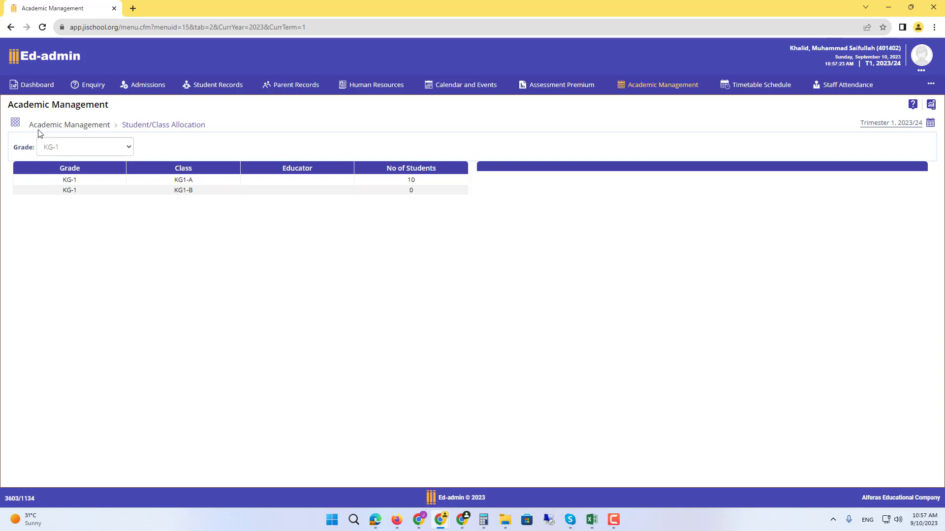
Filter the allocation page to grade G3 and open class G3-B's empty student list.
{"action": "left_click", "coordinate": [15, 123]}
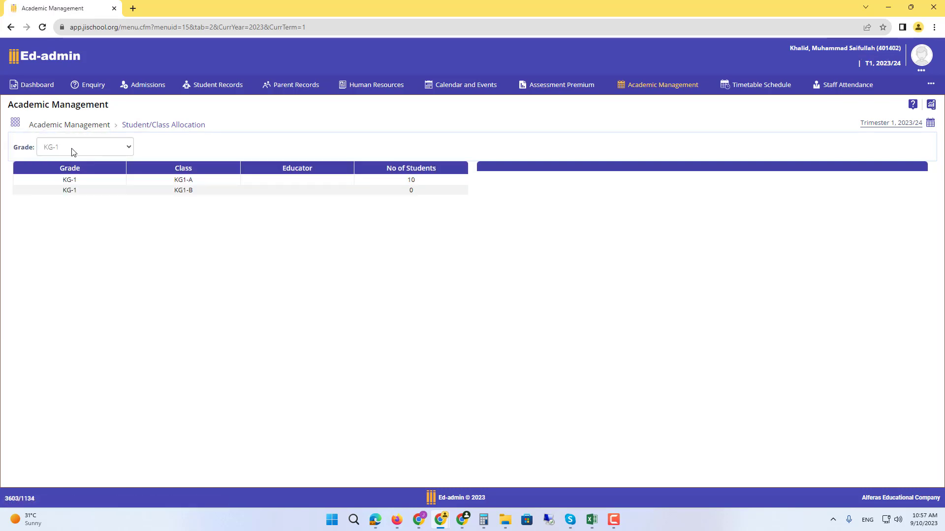
{"action": "left_click", "coordinate": [84, 147]}
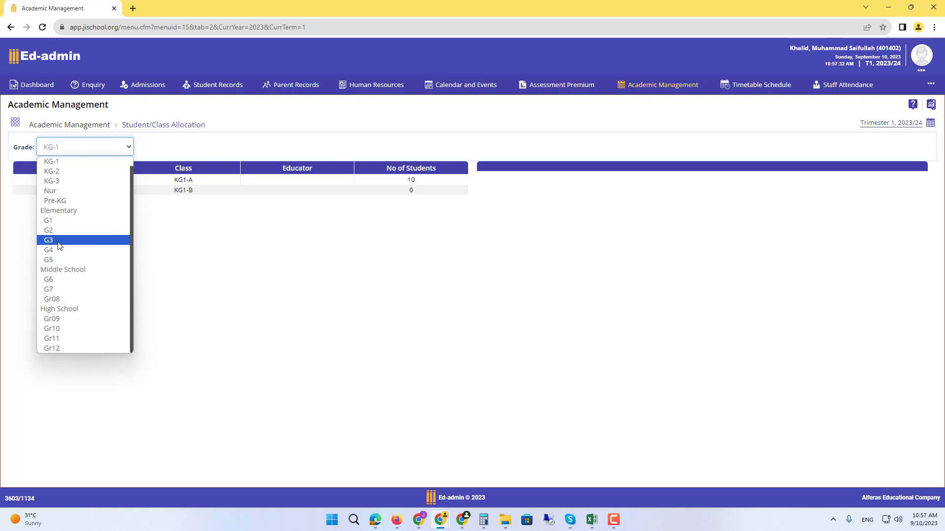
{"action": "left_click", "coordinate": [48, 240]}
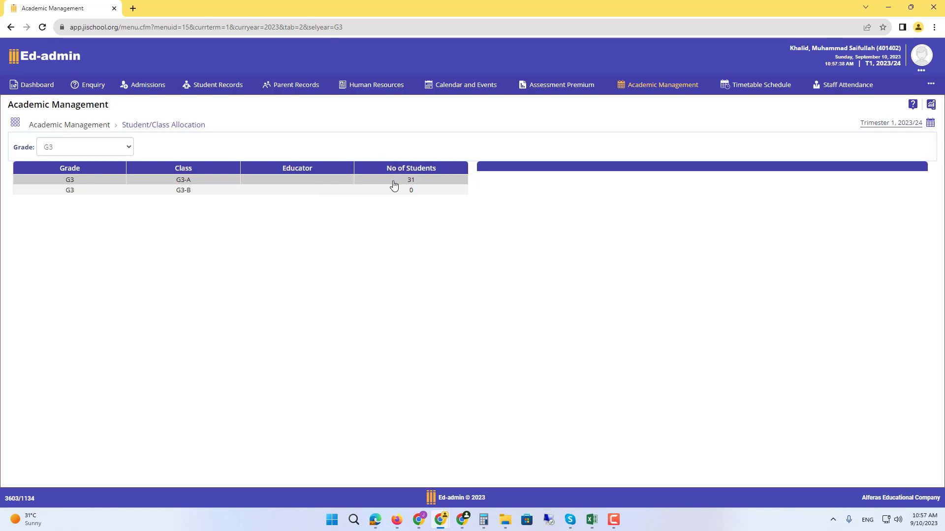
{"action": "left_click", "coordinate": [182, 190]}
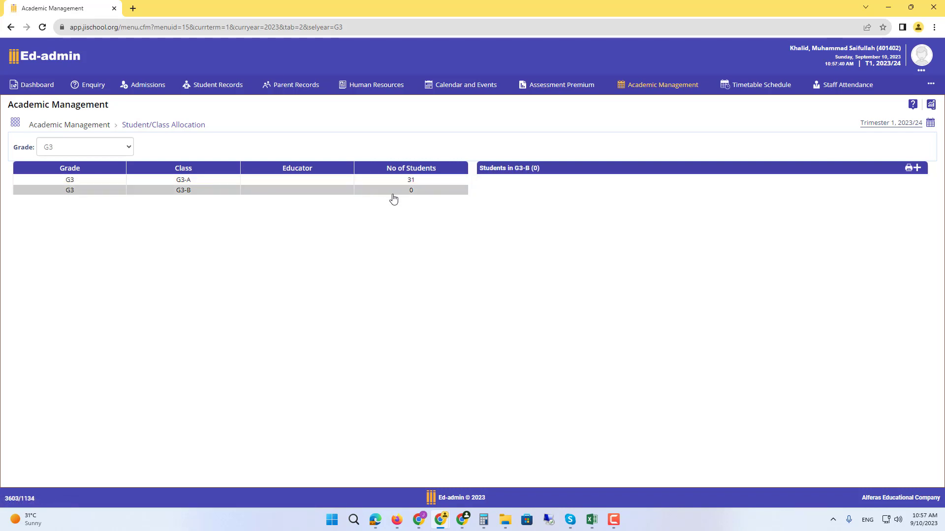
Open the G3-B Students List popup and drag it to the right.
{"action": "left_click", "coordinate": [183, 190]}
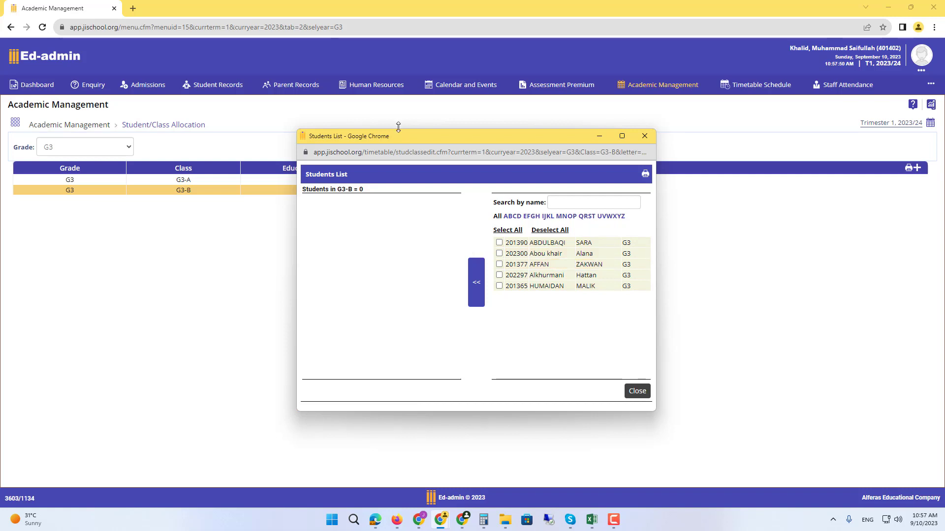
{"action": "left_click_drag", "start_coordinate": [398, 136], "coordinate": [566, 121]}
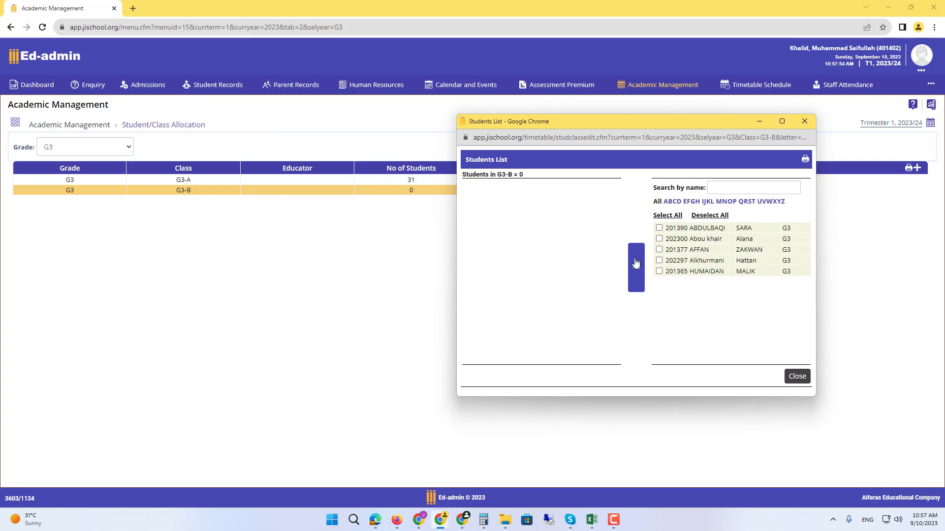
{"action": "mouse_move", "coordinate": [635, 267]}
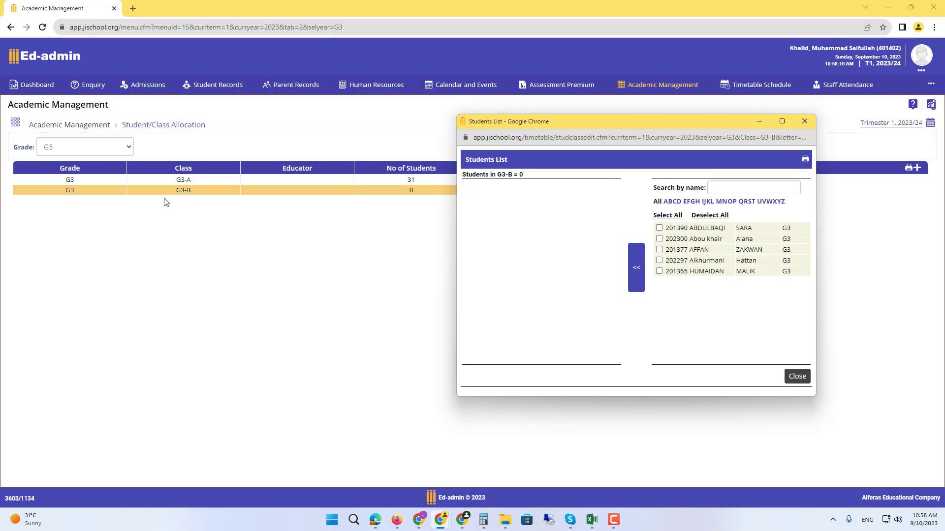
{"action": "mouse_move", "coordinate": [188, 203]}
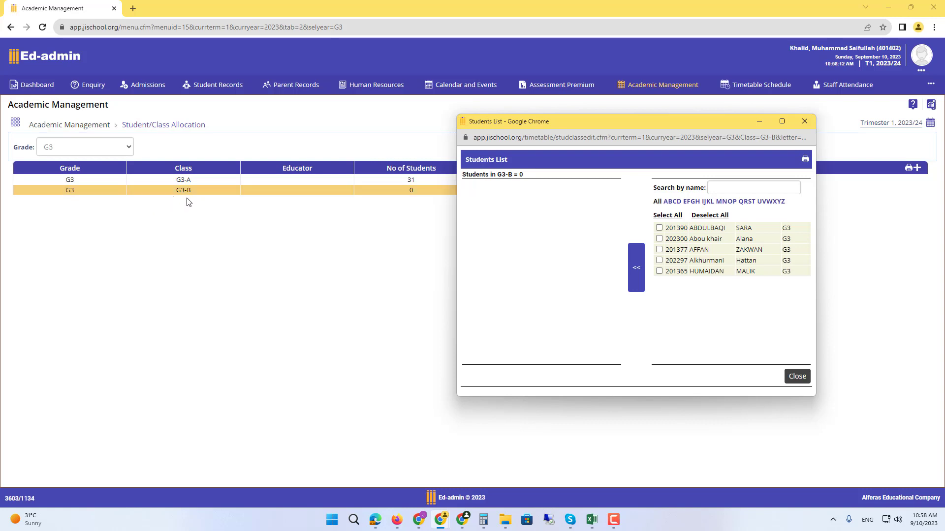
{"action": "mouse_move", "coordinate": [195, 201]}
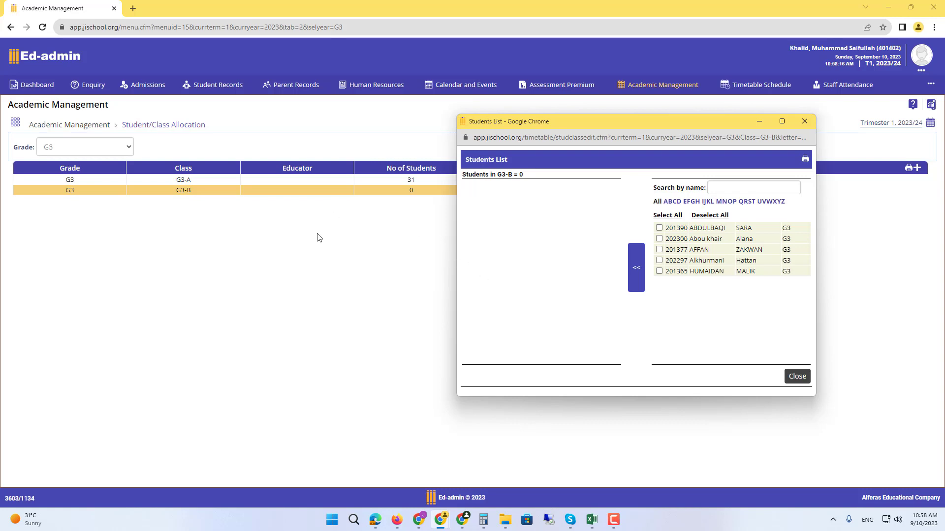
{"action": "mouse_move", "coordinate": [328, 247]}
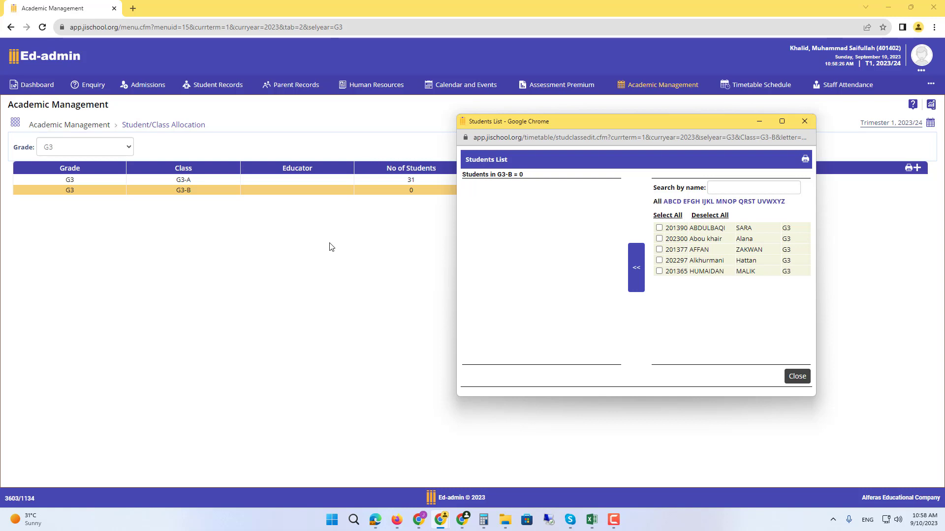
{"action": "mouse_move", "coordinate": [685, 319]}
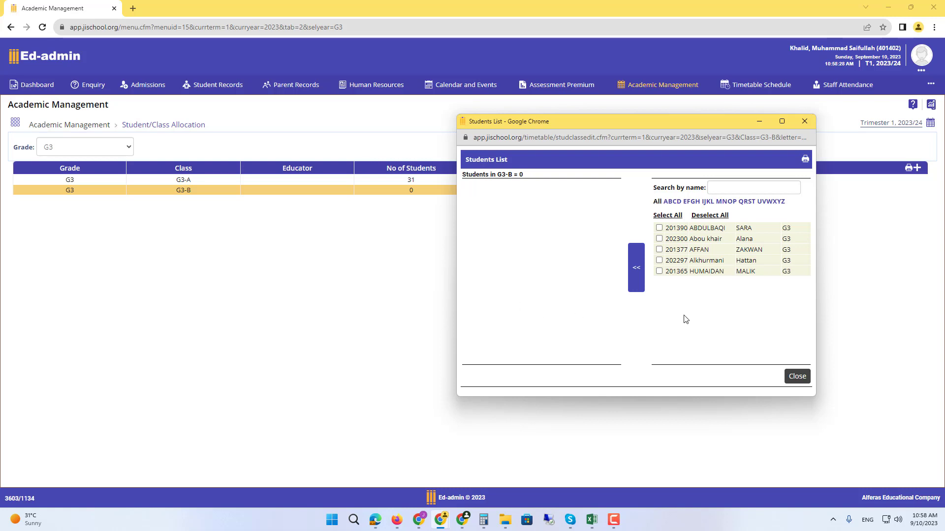
{"action": "mouse_move", "coordinate": [693, 309]}
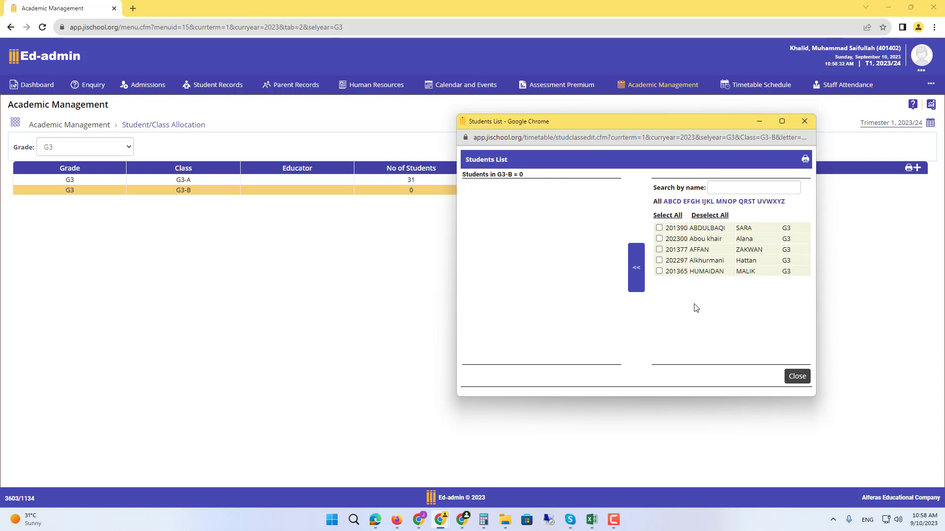
{"action": "mouse_move", "coordinate": [667, 215]}
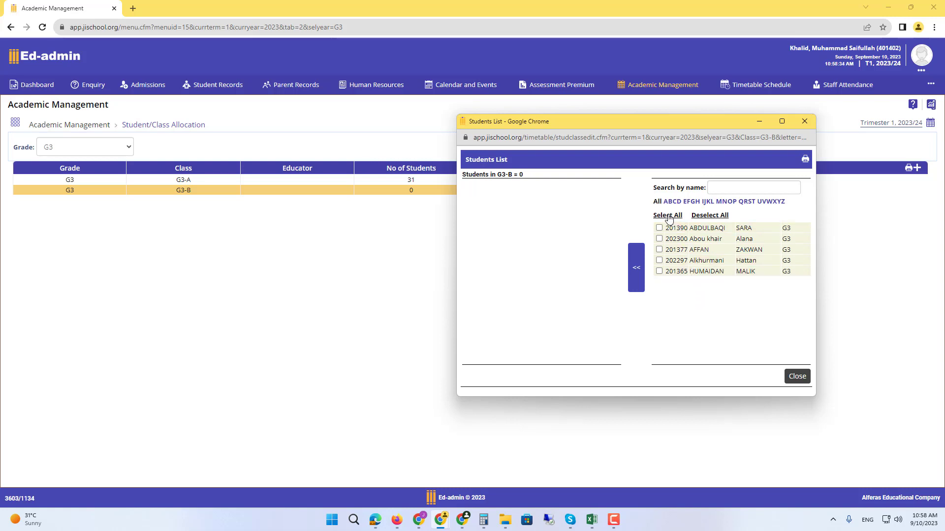
Tick all five unallocated G3 students, search '5582', and add them to G3-B.
{"action": "left_click", "coordinate": [667, 215]}
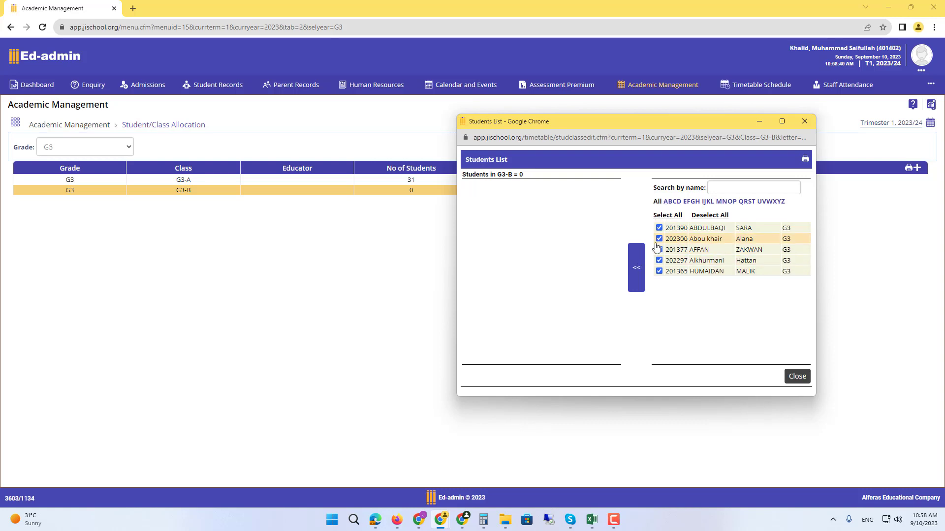
{"action": "left_click", "coordinate": [753, 188]}
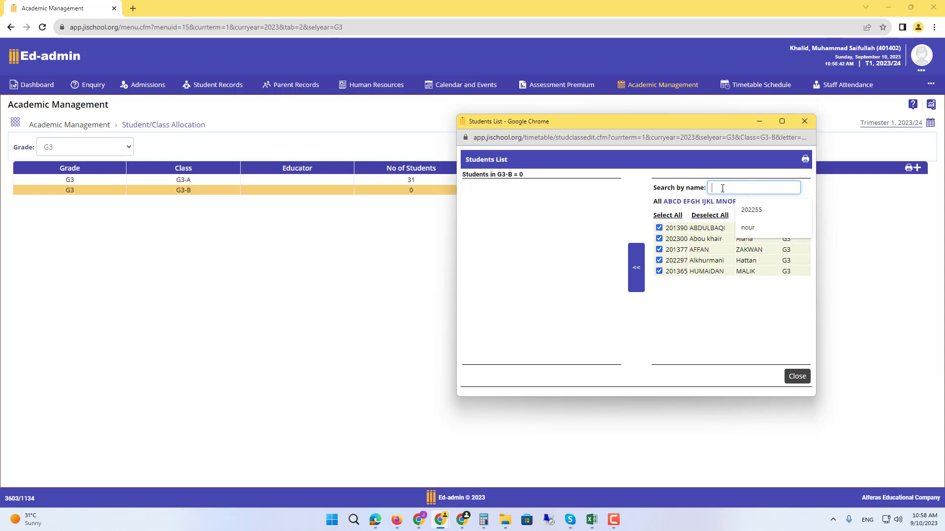
{"action": "type", "text": "5582"}
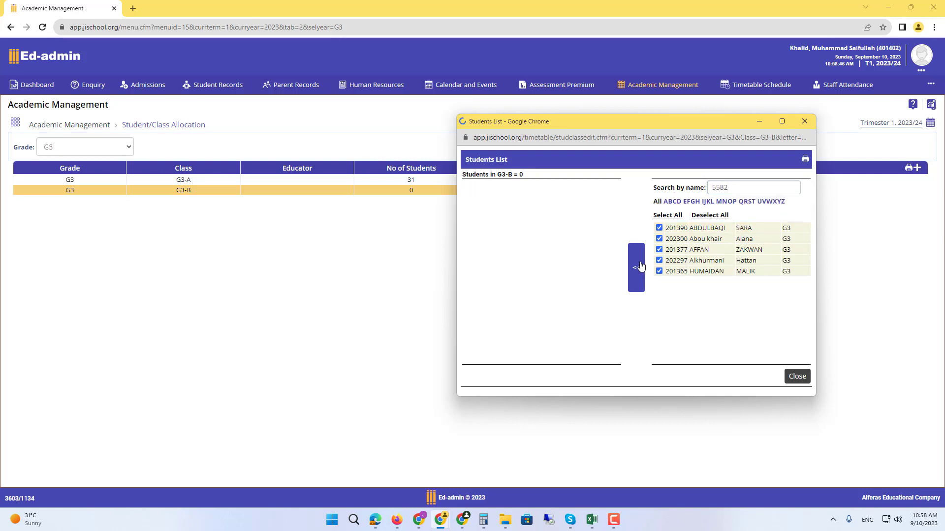
{"action": "left_click", "coordinate": [635, 268]}
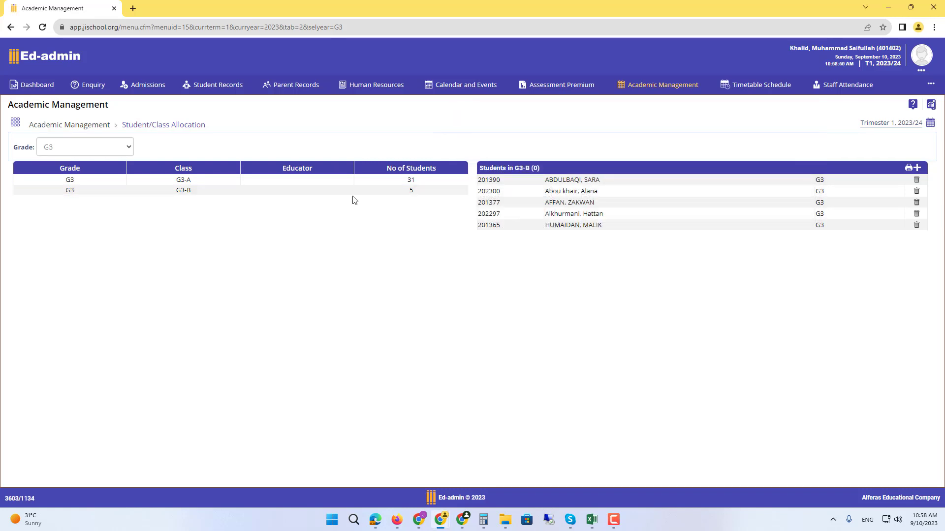
{"action": "left_click", "coordinate": [182, 190]}
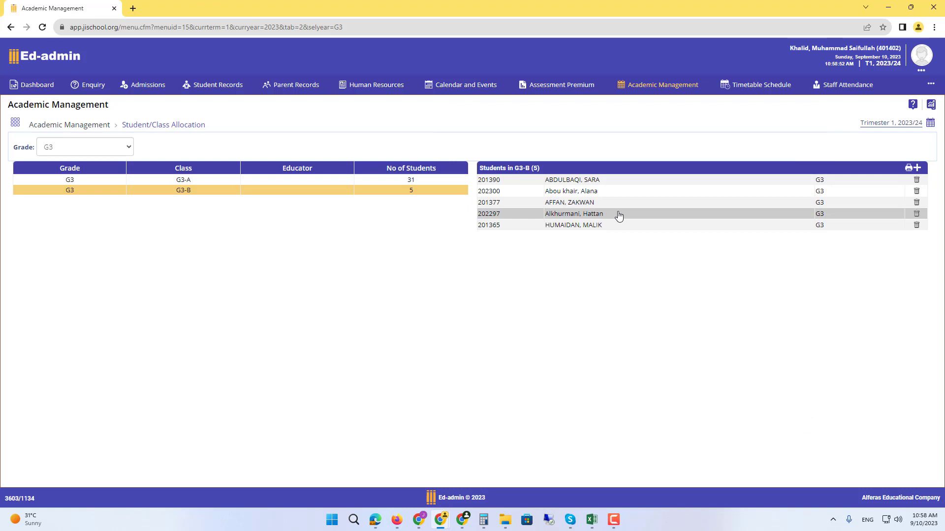
{"action": "left_click", "coordinate": [183, 179]}
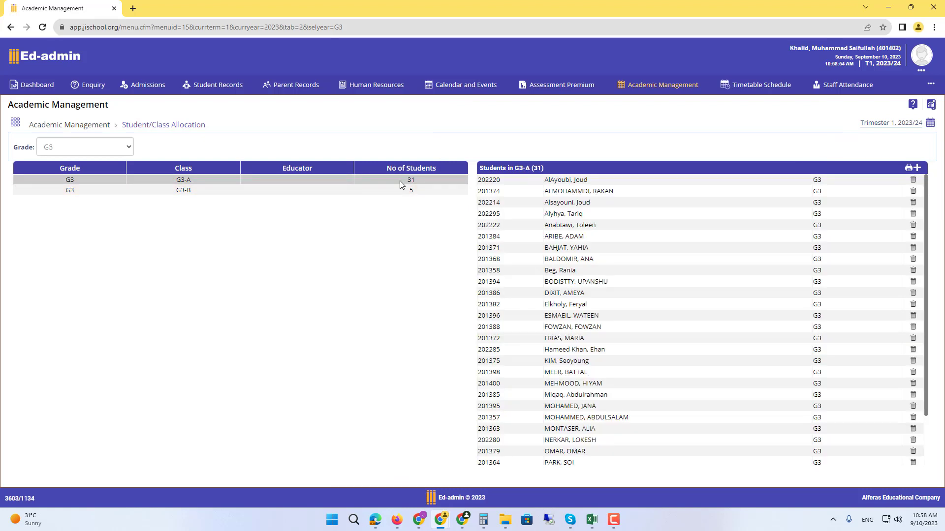
{"action": "left_click", "coordinate": [183, 179]}
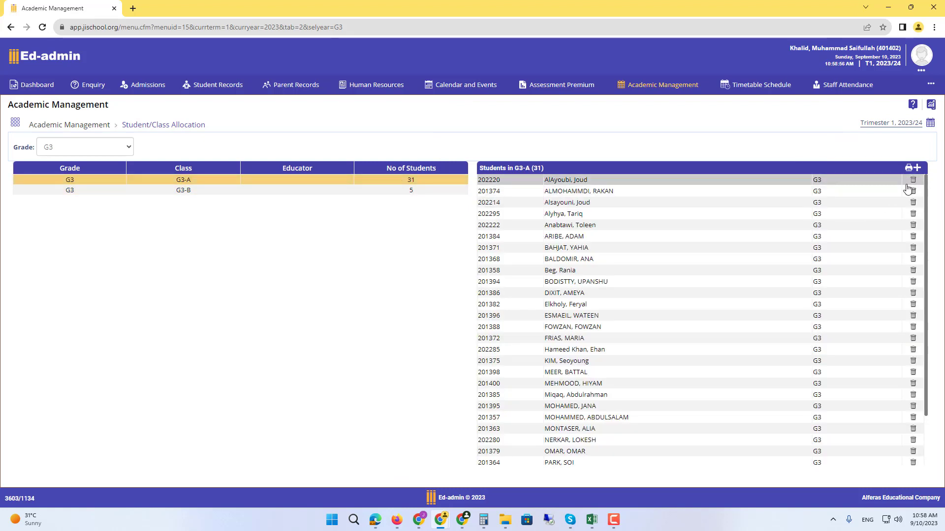
{"action": "left_click", "coordinate": [912, 180]}
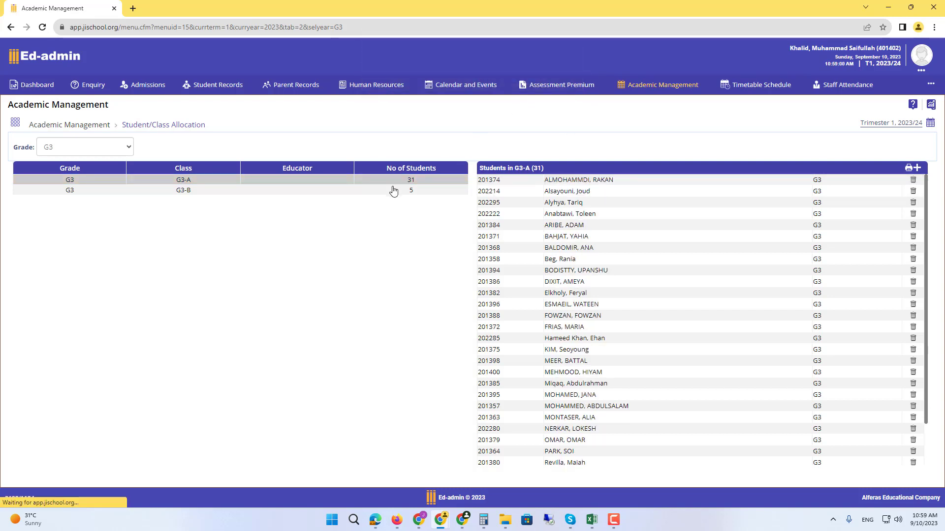
{"action": "left_click", "coordinate": [182, 190]}
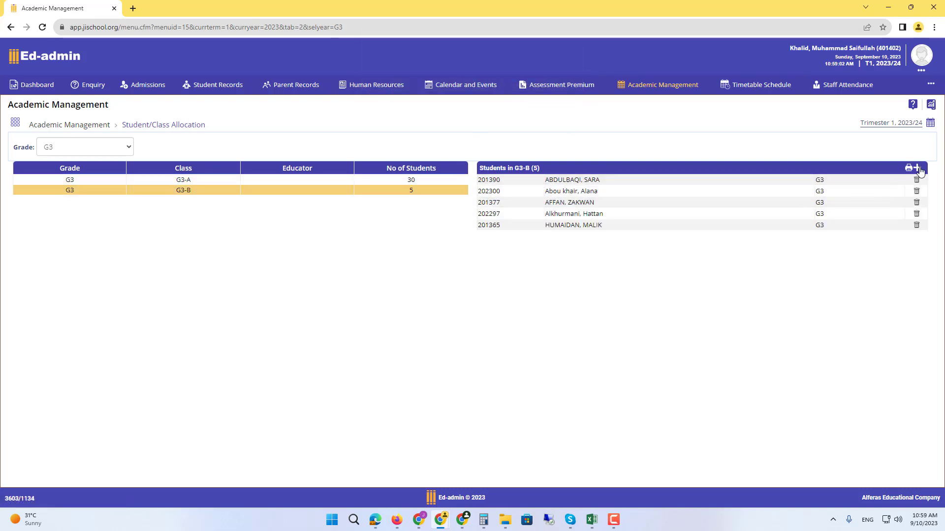
{"action": "left_click", "coordinate": [915, 168]}
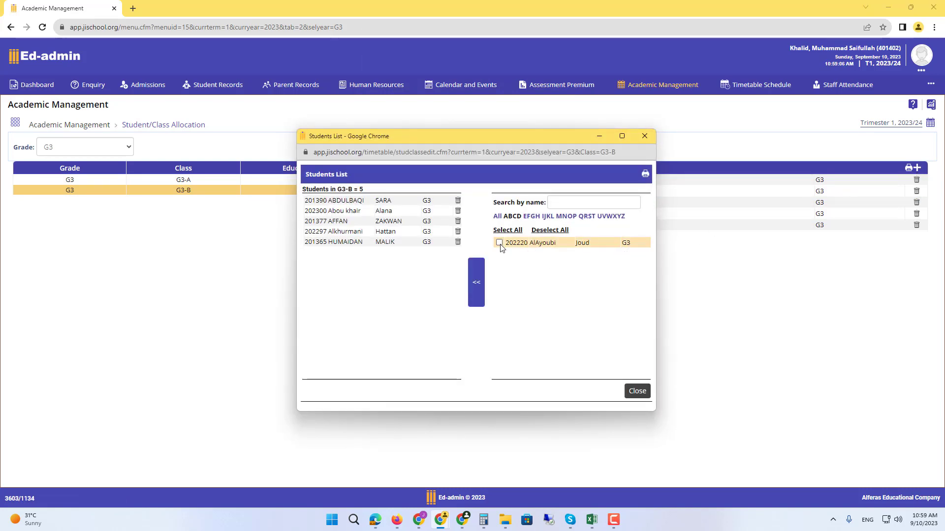
{"action": "left_click", "coordinate": [499, 242]}
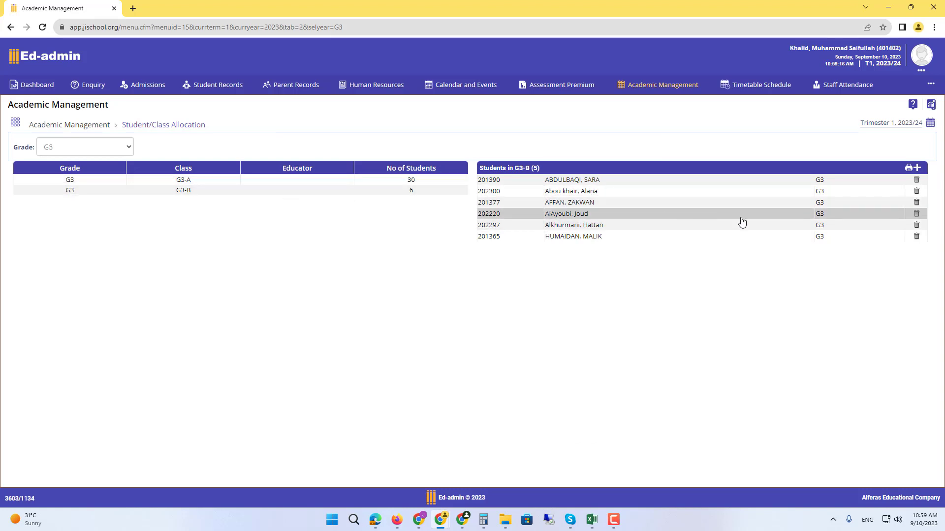
{"action": "left_click", "coordinate": [916, 213]}
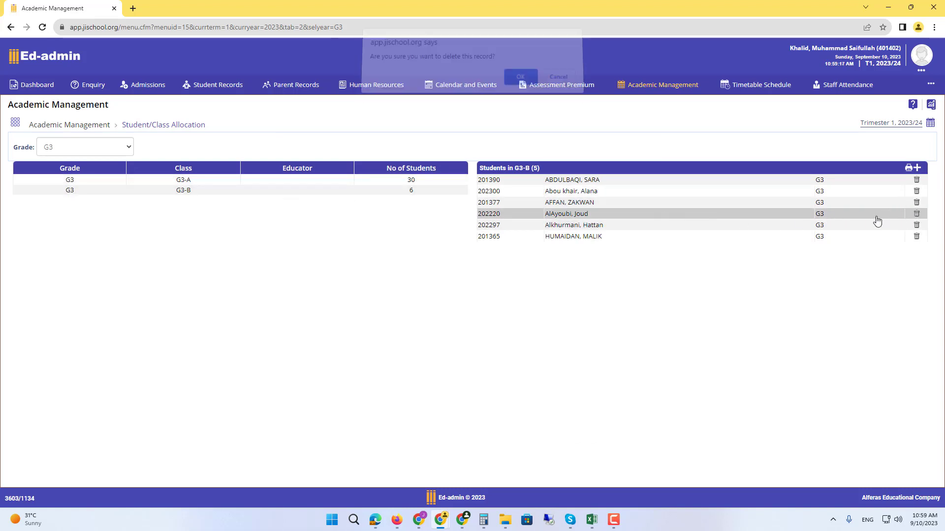
{"action": "left_click", "coordinate": [520, 76]}
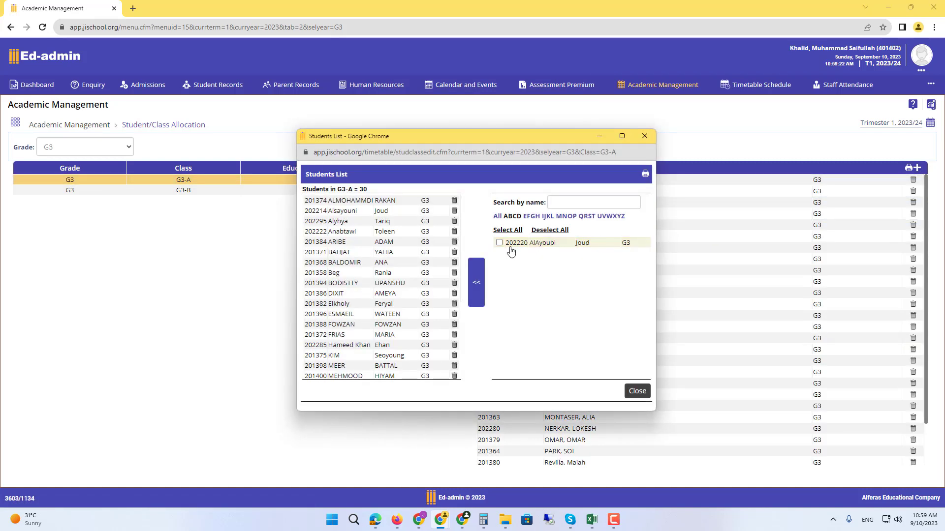
{"action": "left_click", "coordinate": [476, 282]}
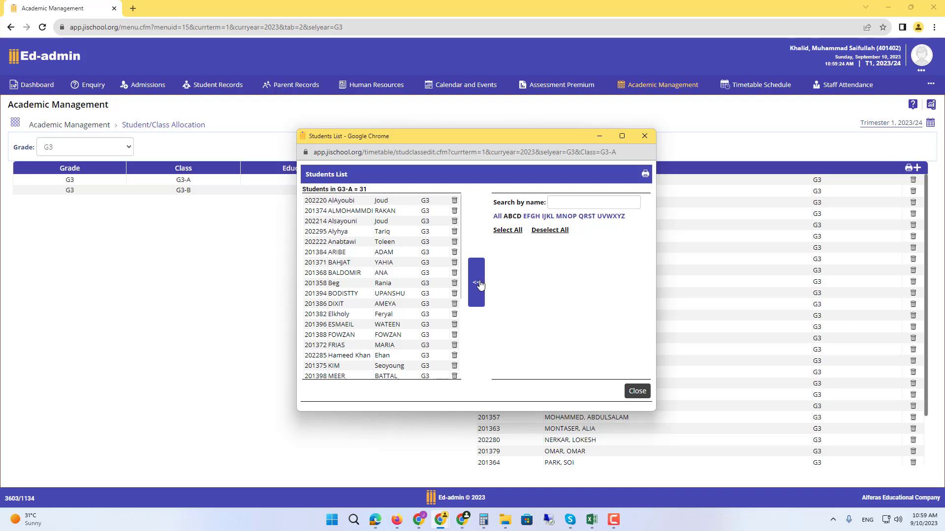
{"action": "left_click", "coordinate": [636, 391]}
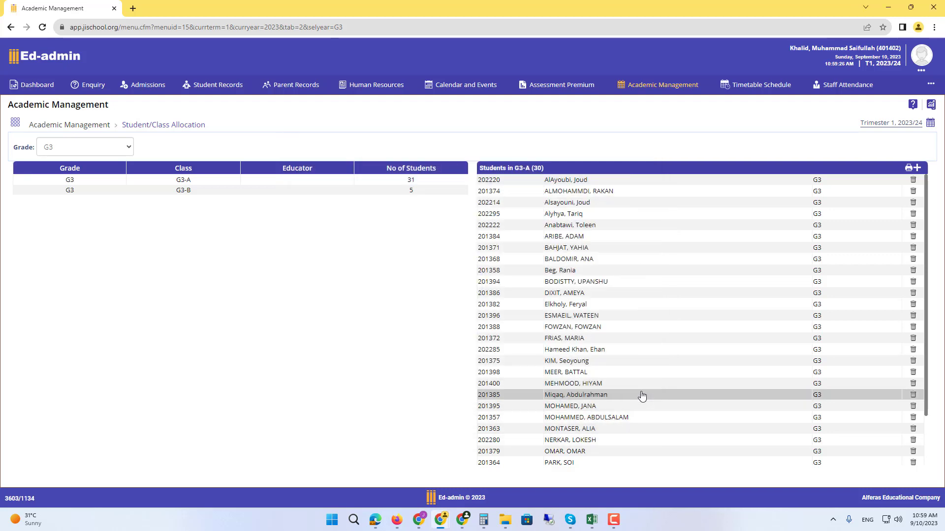
{"action": "mouse_move", "coordinate": [650, 397]}
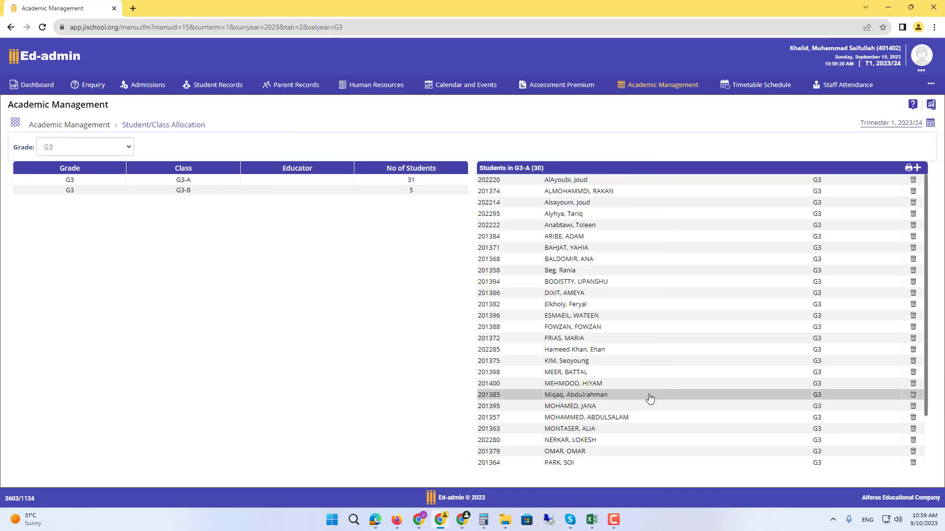
{"action": "mouse_move", "coordinate": [437, 259]}
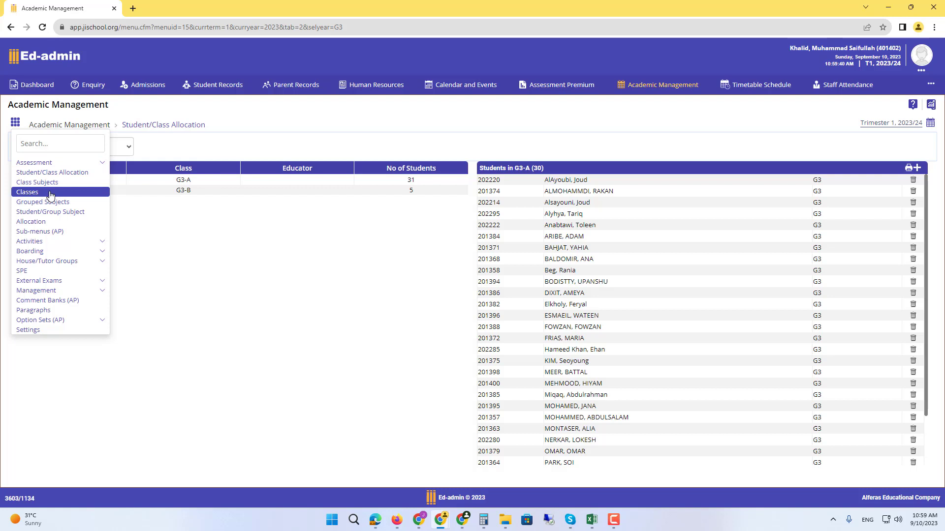
Open Classes, detour to the Dashboard, then reopen Classes from Academic Management.
{"action": "left_click", "coordinate": [27, 191]}
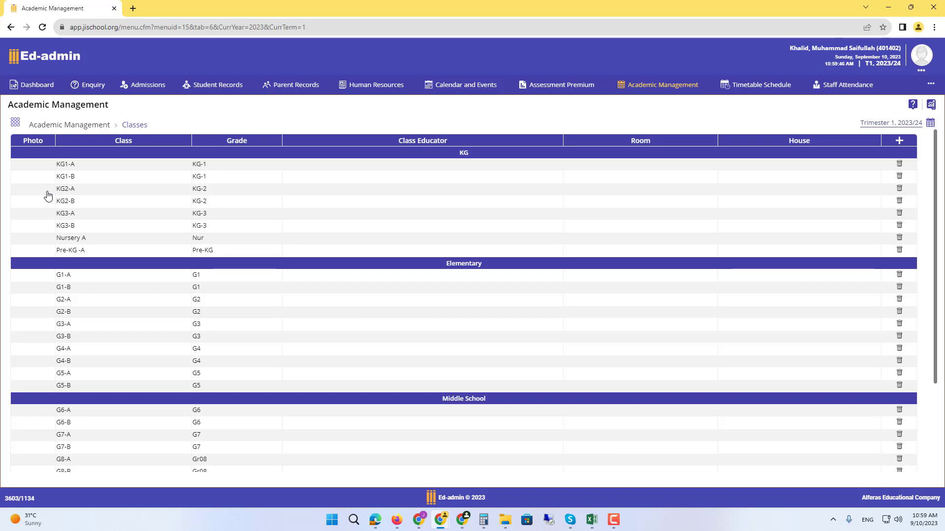
{"action": "mouse_move", "coordinate": [22, 87]}
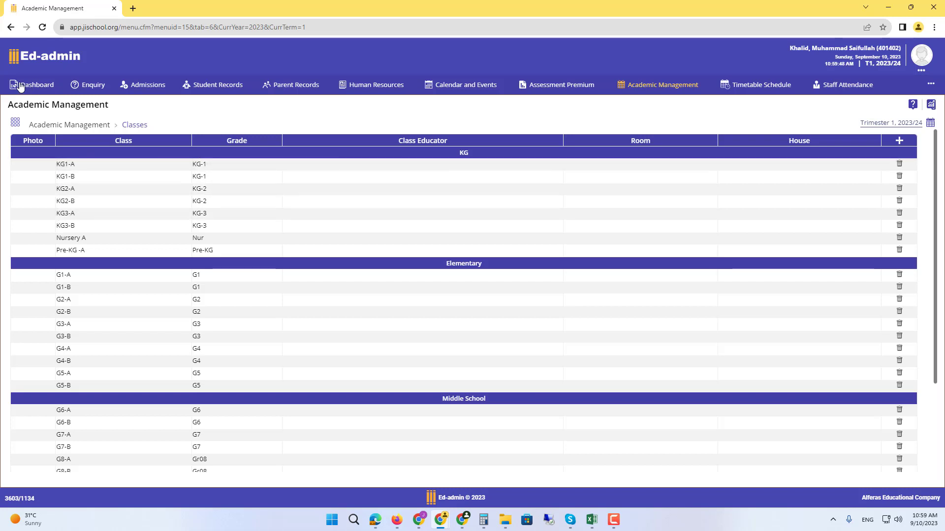
{"action": "left_click", "coordinate": [36, 84]}
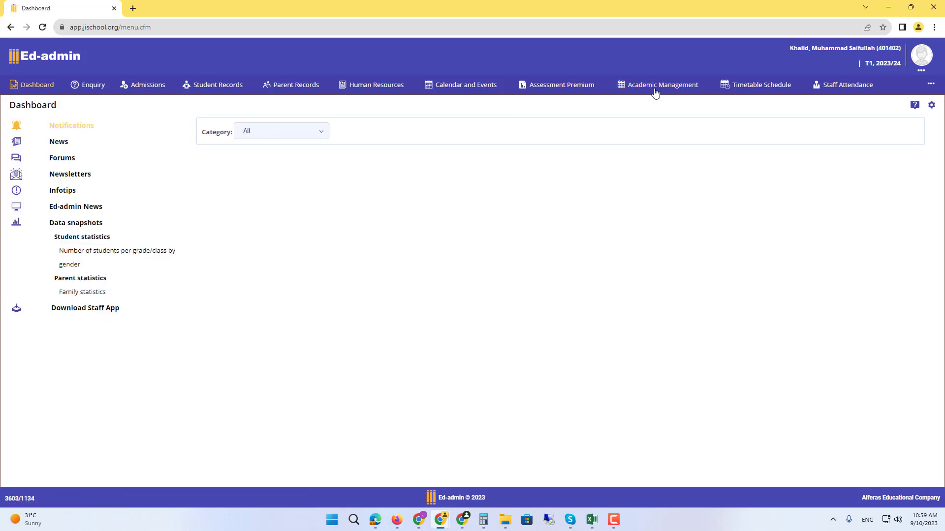
{"action": "left_click", "coordinate": [662, 84]}
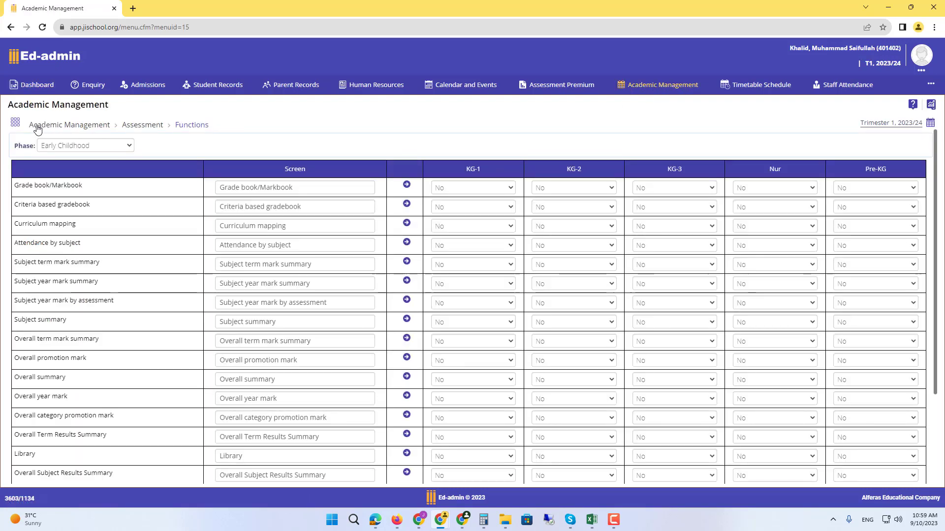
{"action": "left_click", "coordinate": [15, 123]}
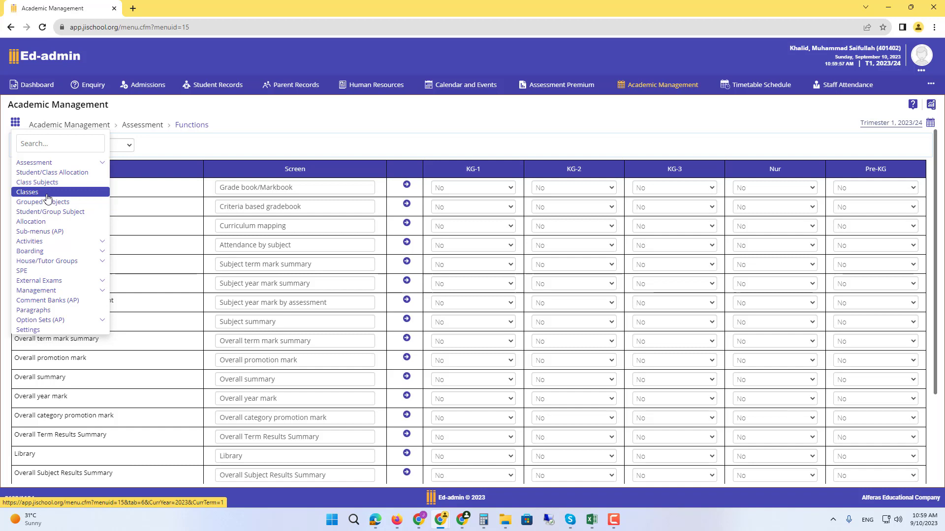
{"action": "left_click", "coordinate": [26, 191]}
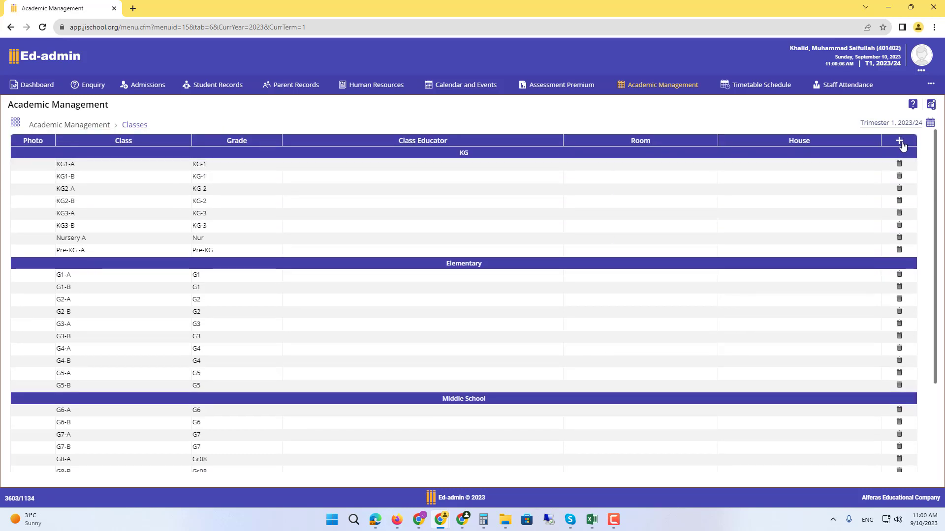
{"action": "mouse_move", "coordinate": [900, 140]}
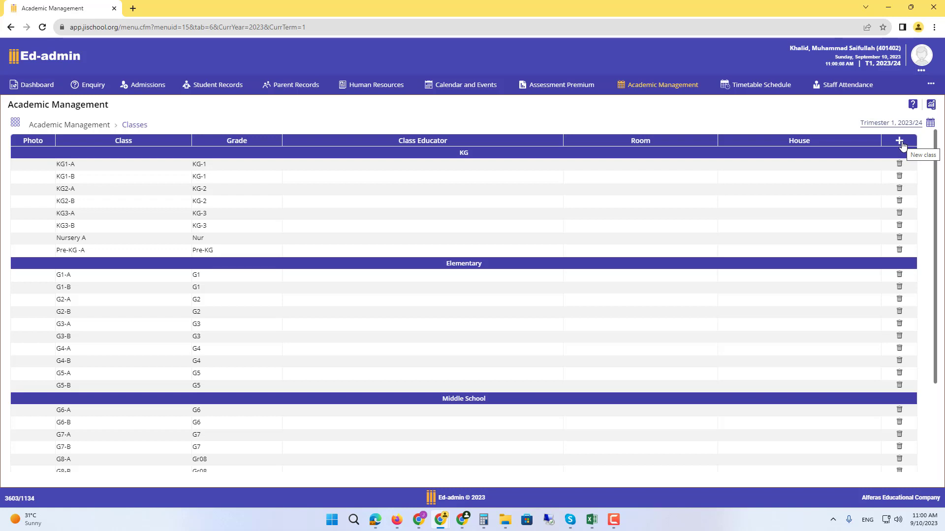
Add class G12-C under grade Gr12 with a maximum capacity of 20.
{"action": "left_click", "coordinate": [899, 140]}
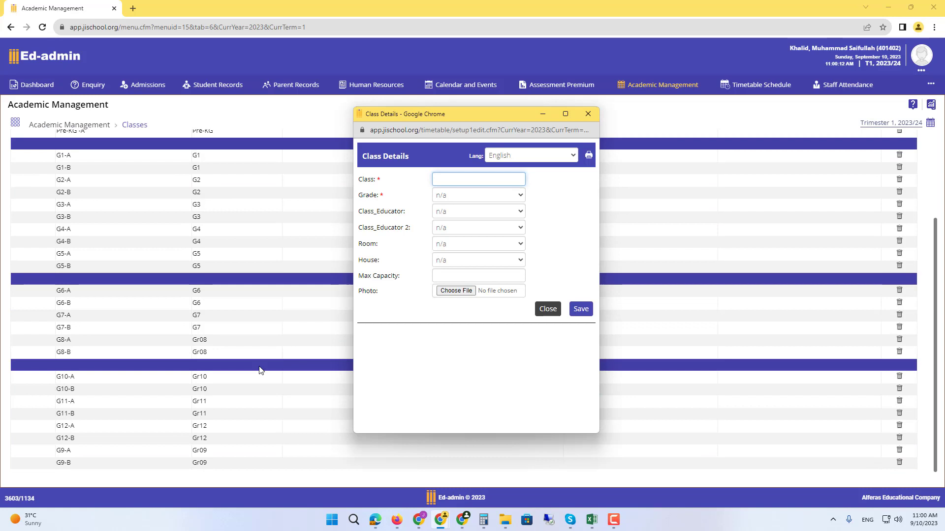
{"action": "type", "text": "G"}
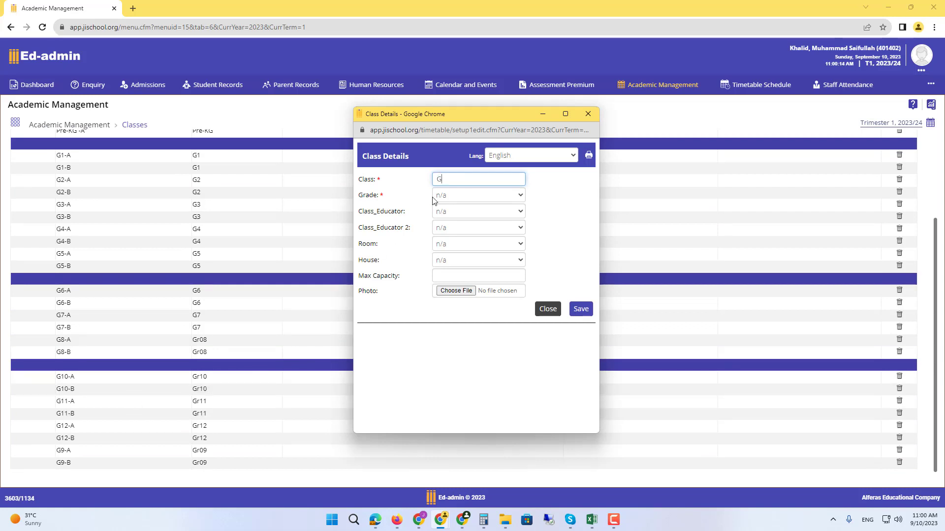
{"action": "type", "text": "12-C"}
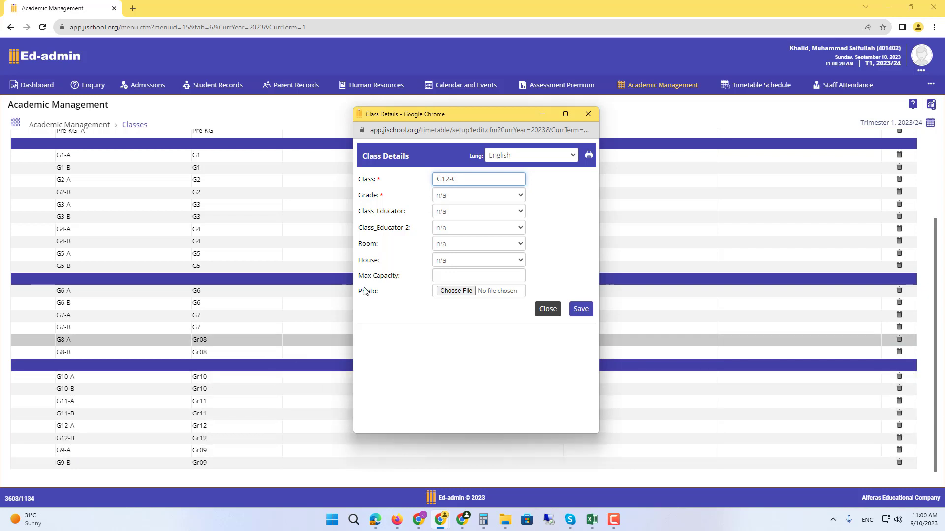
{"action": "left_click", "coordinate": [477, 195]}
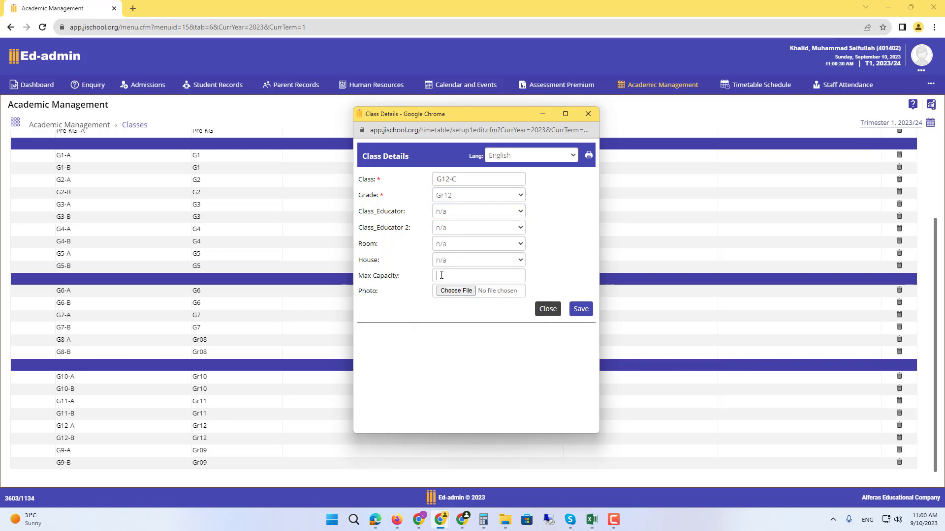
{"action": "type", "text": "20"}
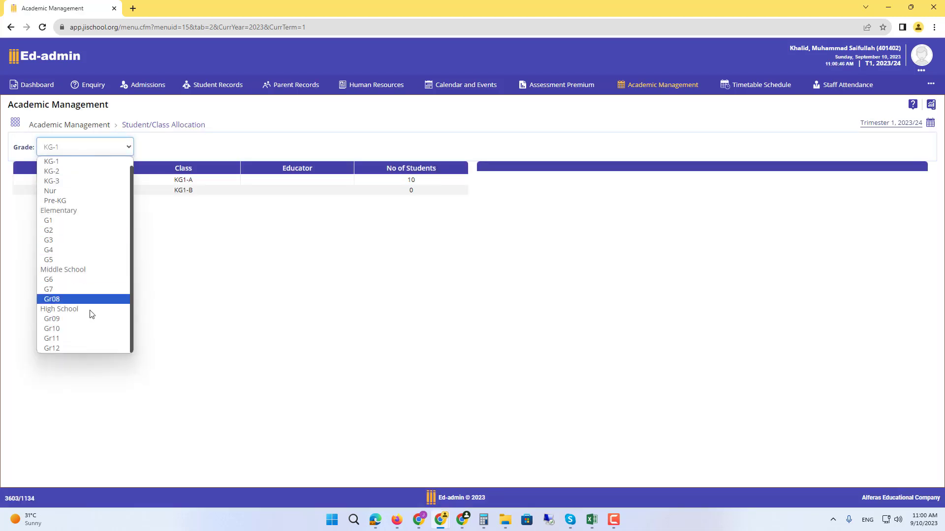
{"action": "left_click", "coordinate": [51, 349]}
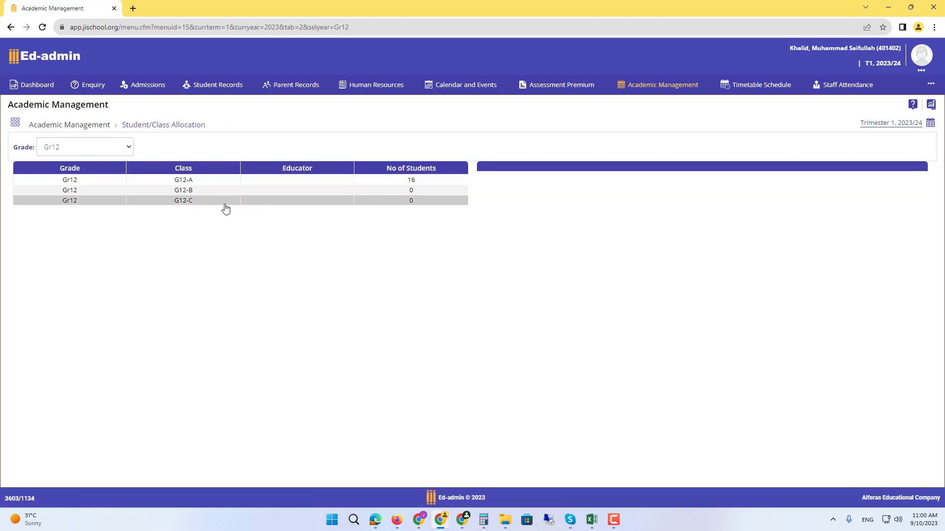
{"action": "left_click", "coordinate": [182, 201]}
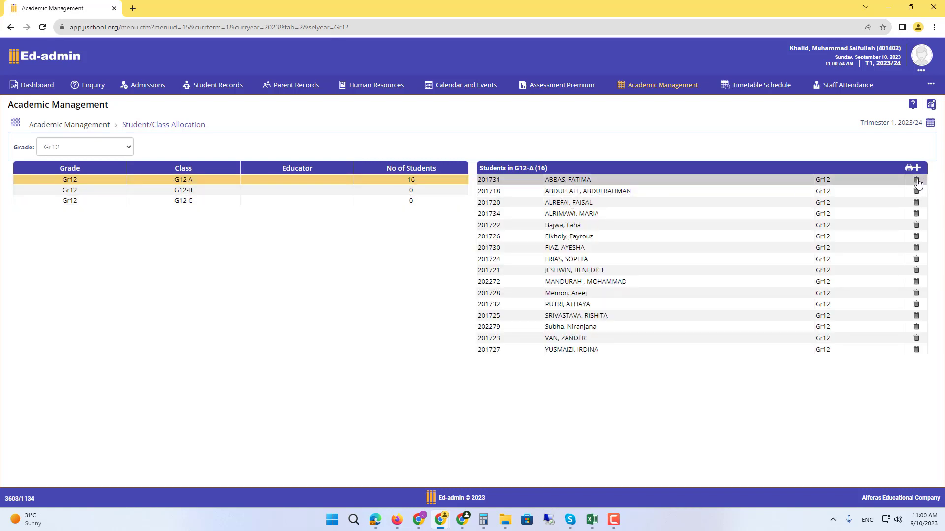
{"action": "left_click", "coordinate": [916, 179]}
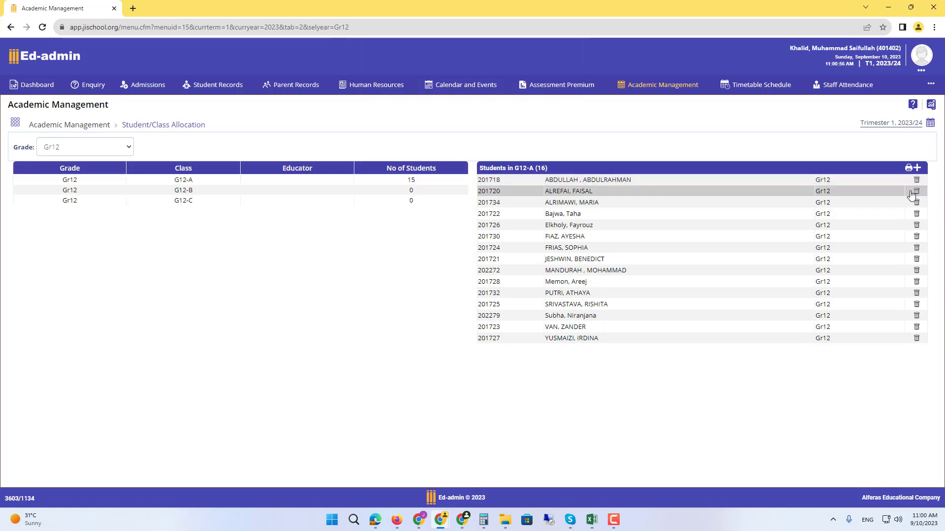
{"action": "left_click", "coordinate": [915, 202]}
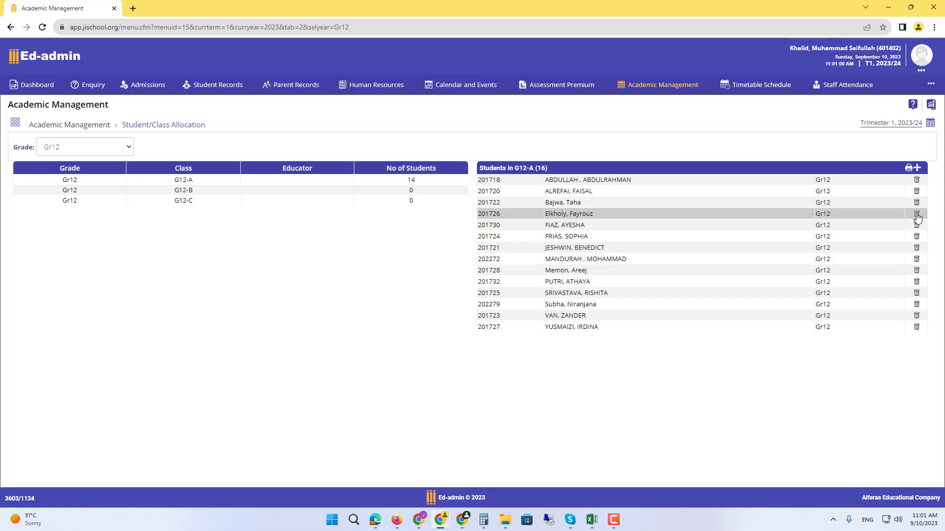
{"action": "left_click", "coordinate": [916, 214]}
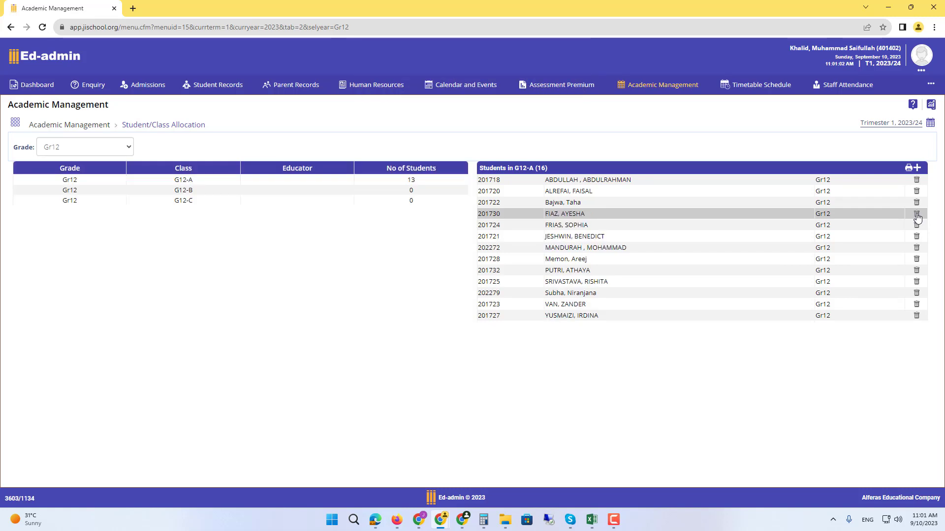
{"action": "left_click", "coordinate": [915, 213]}
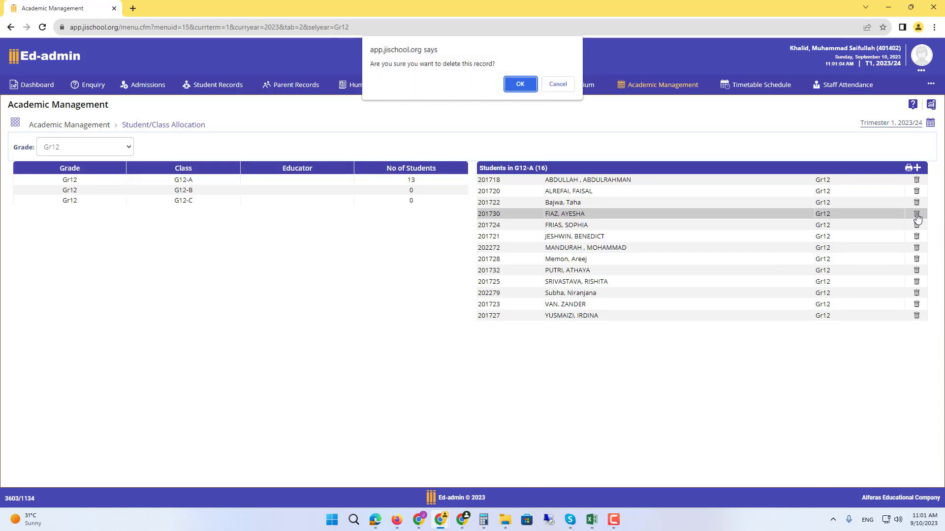
Confirm the removal, then remove Memon, PUTRI, SRIVASTAVA and Subha from G12-A.
{"action": "left_click", "coordinate": [520, 83]}
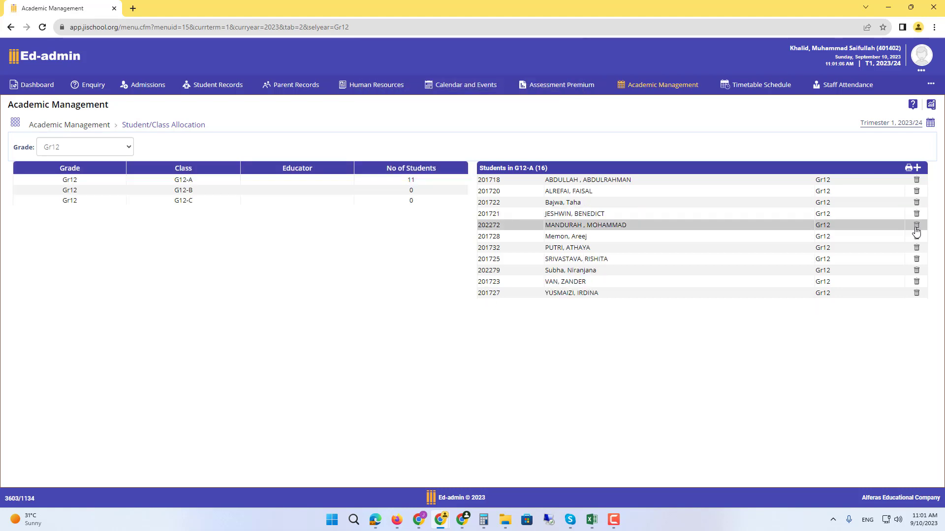
{"action": "left_click", "coordinate": [916, 237]}
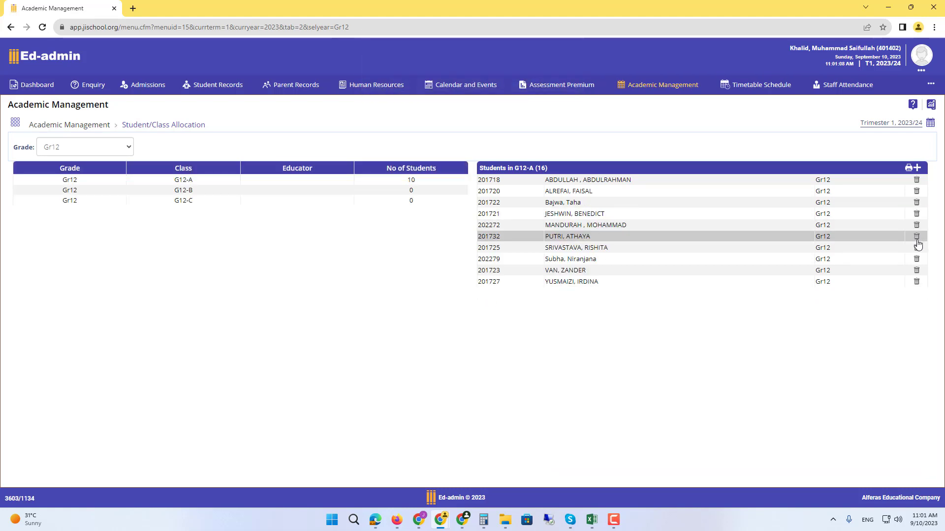
{"action": "left_click", "coordinate": [915, 236]}
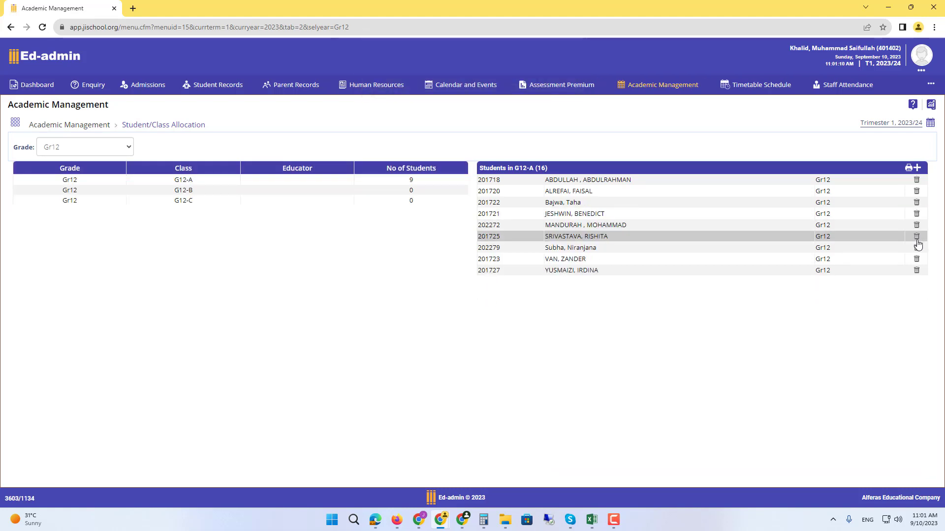
{"action": "left_click", "coordinate": [917, 235]}
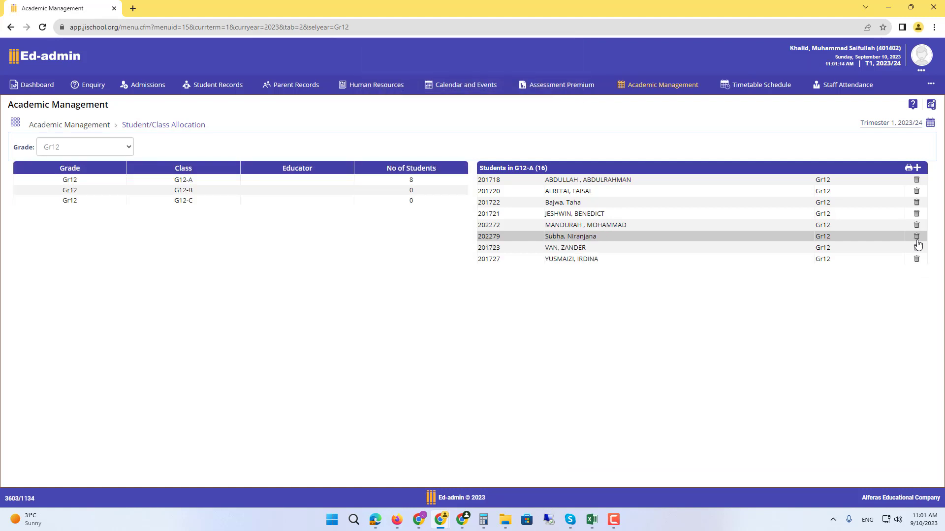
{"action": "left_click", "coordinate": [917, 236]}
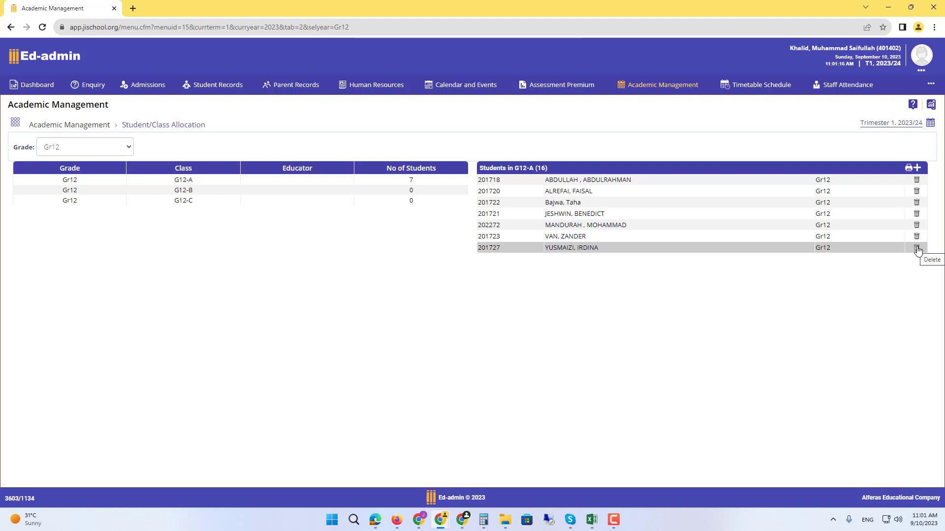
{"action": "mouse_move", "coordinate": [491, 259]}
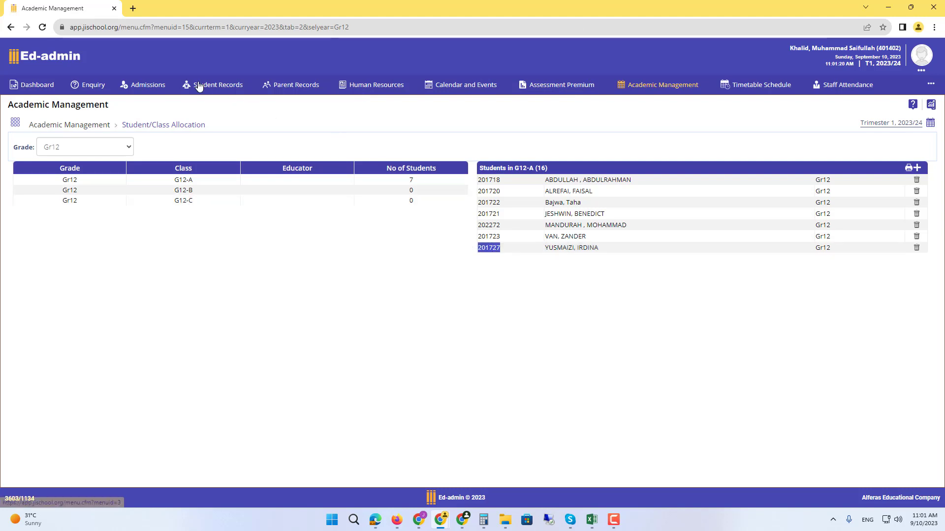
{"action": "left_click", "coordinate": [218, 85]}
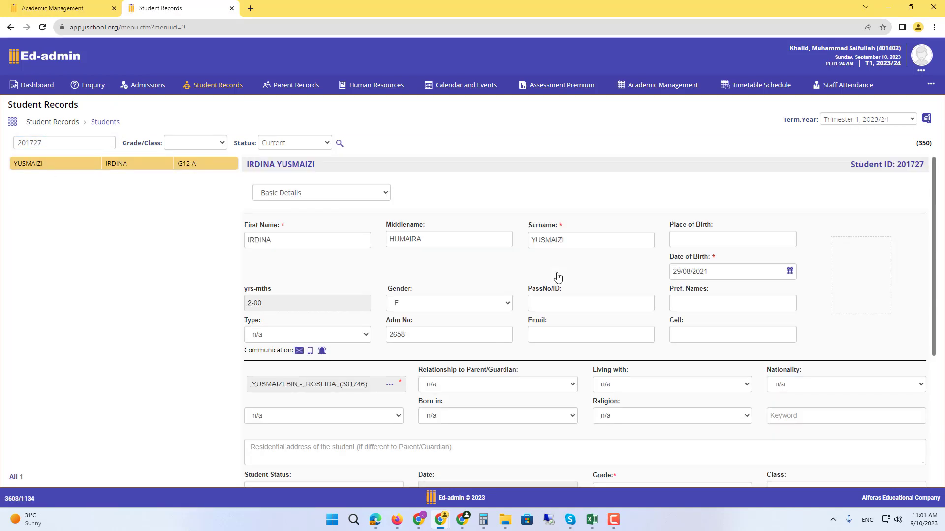
{"action": "mouse_move", "coordinate": [857, 314]}
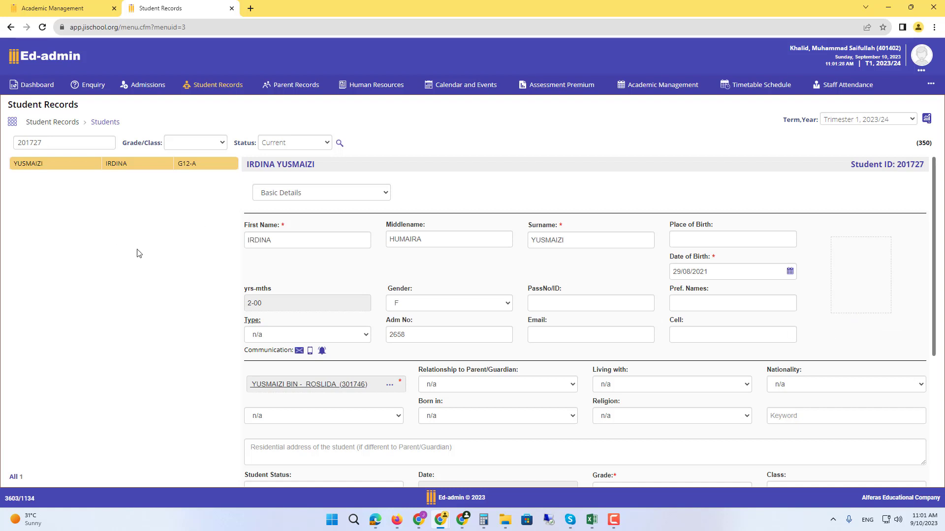
{"action": "scroll", "scroll_direction": "down", "scroll_amount": 3}
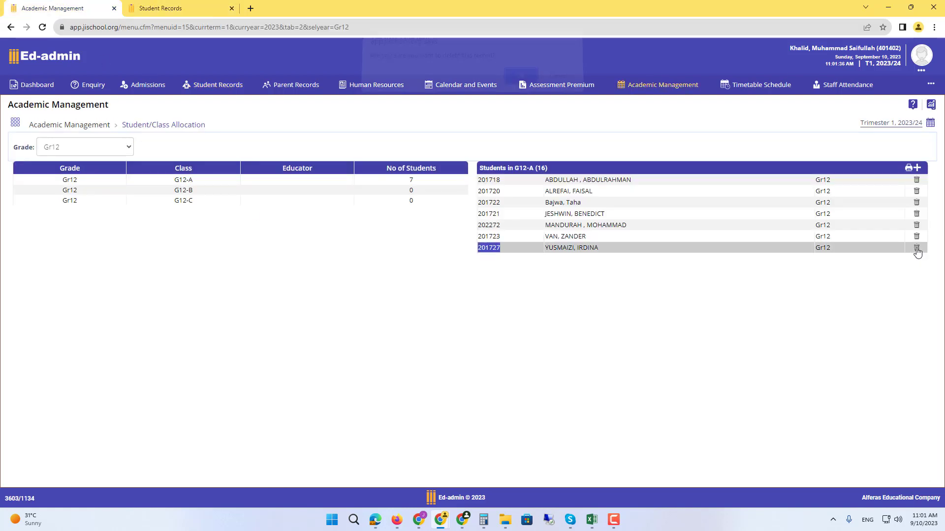
{"action": "left_click", "coordinate": [916, 248]}
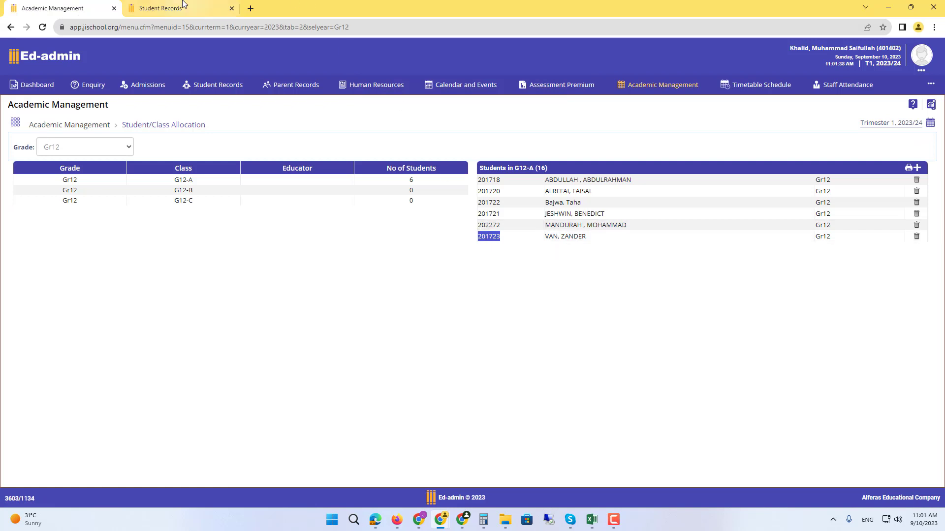
{"action": "left_click", "coordinate": [161, 8]}
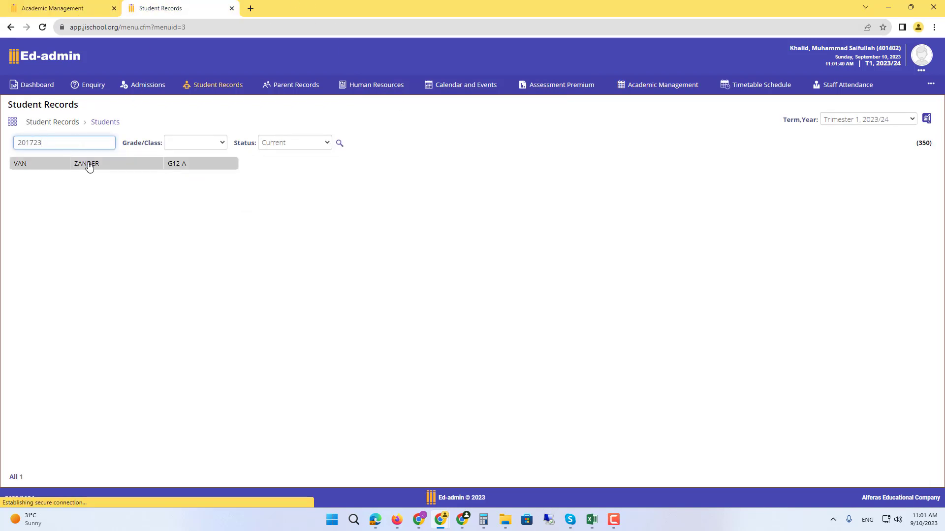
{"action": "left_click", "coordinate": [86, 163]}
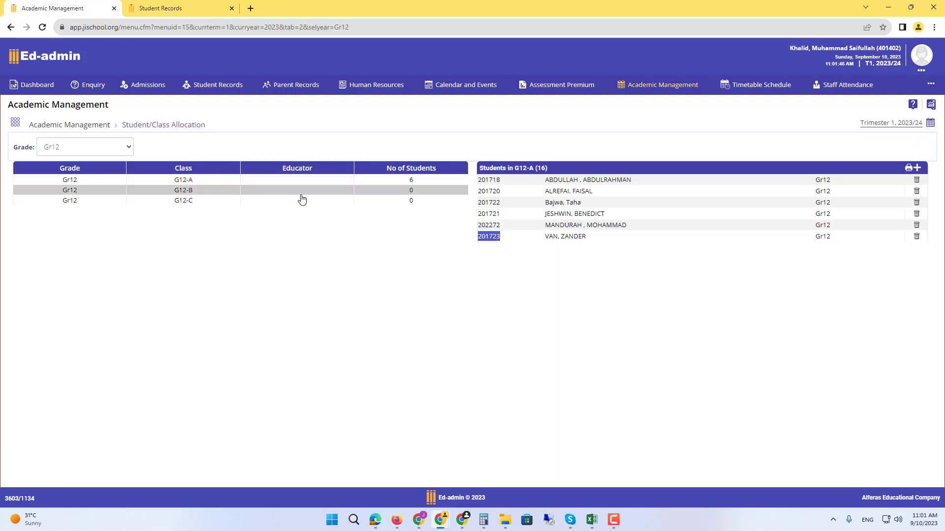
{"action": "left_click", "coordinate": [183, 201]}
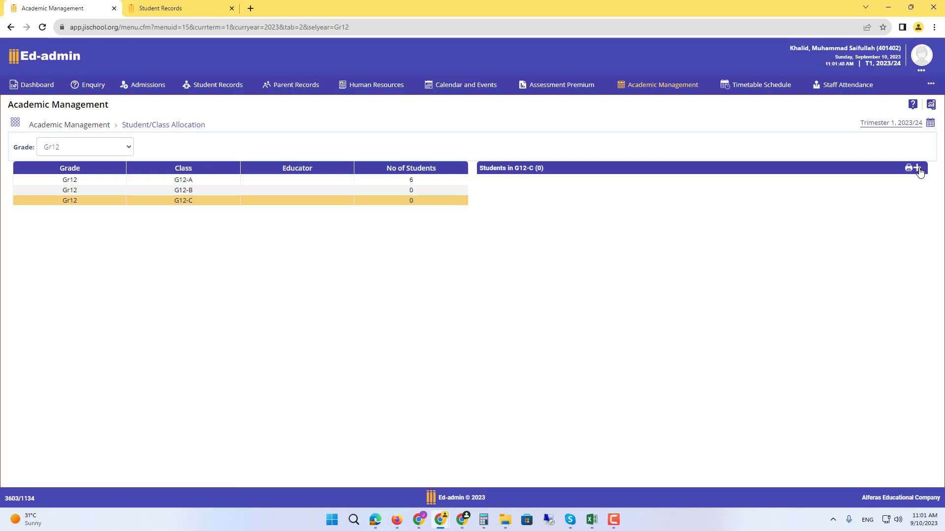
{"action": "left_click", "coordinate": [916, 168]}
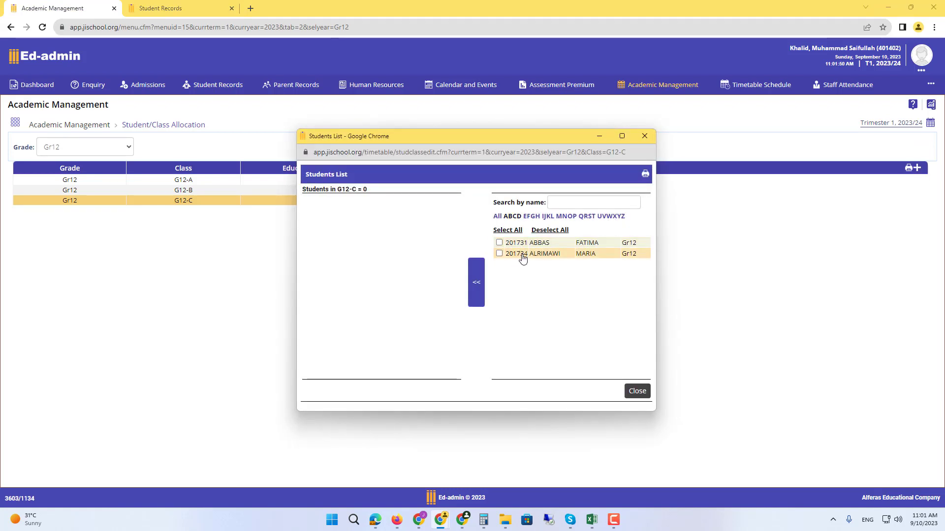
{"action": "mouse_move", "coordinate": [494, 225]}
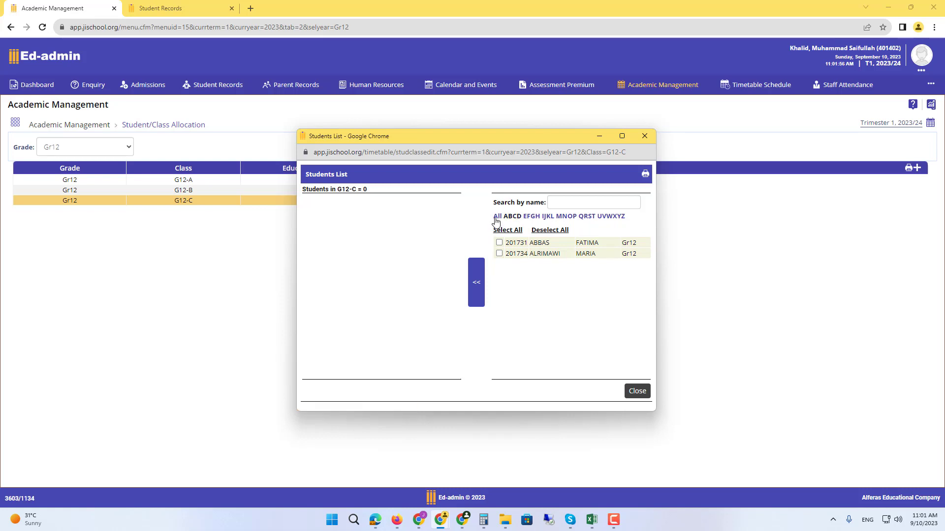
{"action": "left_click", "coordinate": [496, 216]}
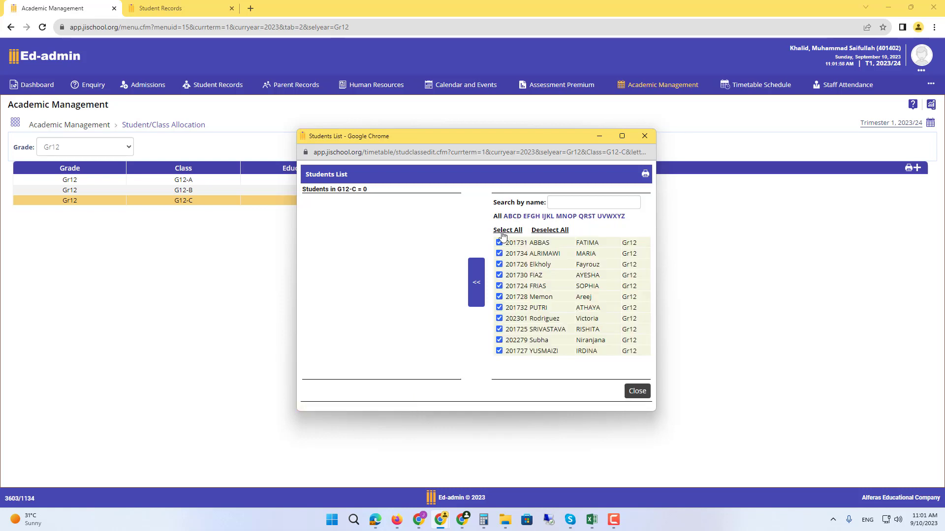
{"action": "left_click", "coordinate": [636, 391]}
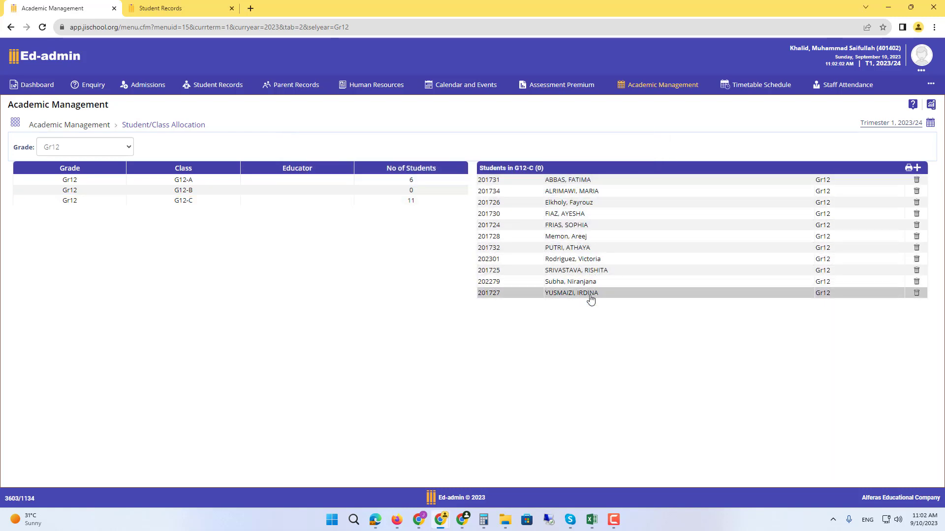
{"action": "mouse_move", "coordinate": [601, 307]}
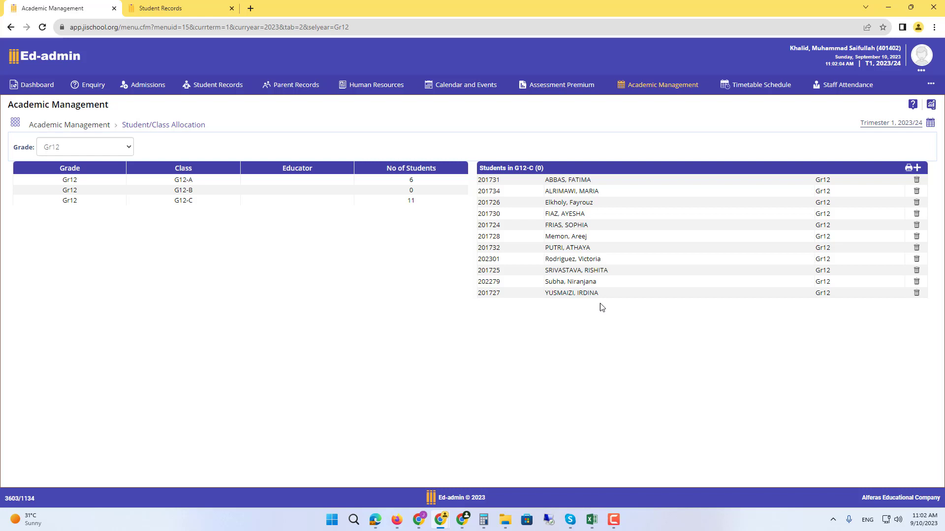
{"action": "mouse_move", "coordinate": [297, 235]}
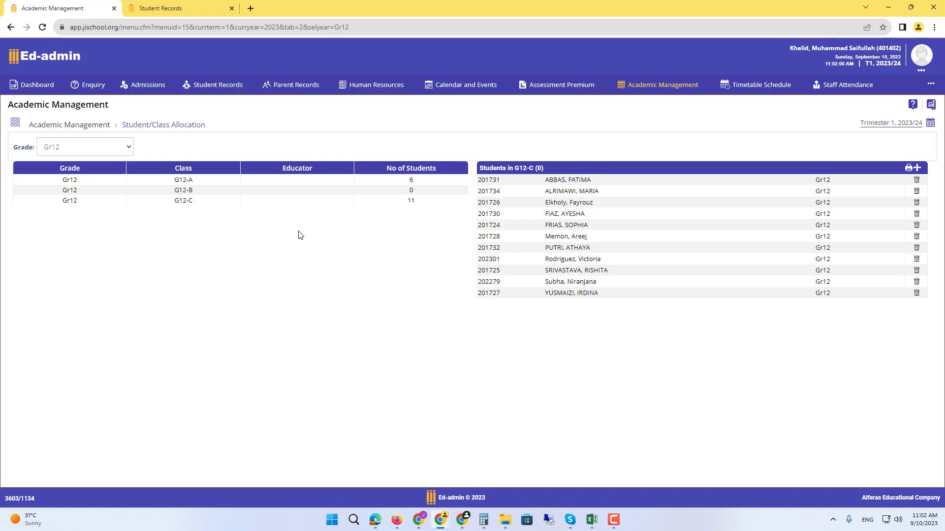